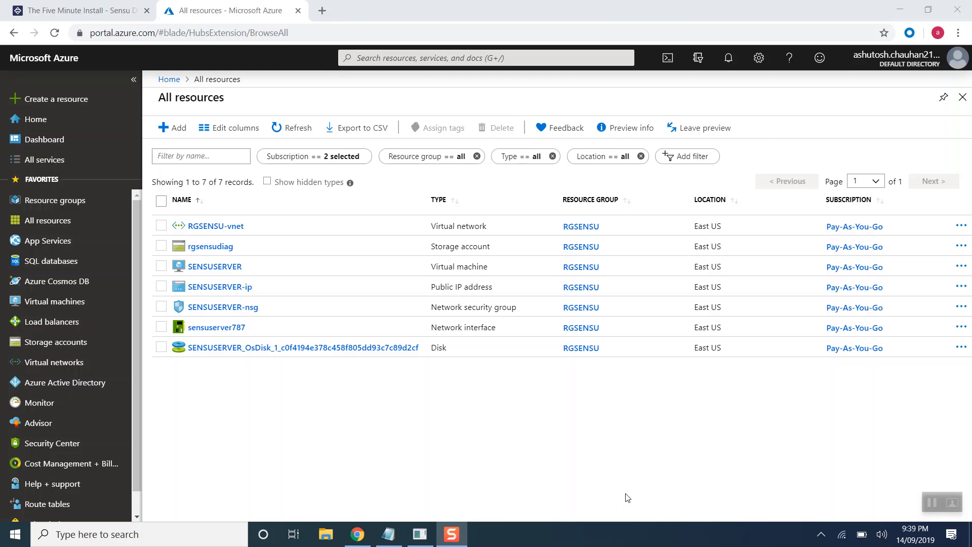
Step: Scroll the Five Minute Install guide to step 5 and copy the Erlang yum install command
{"action": "left_click", "coordinate": [81, 10]}
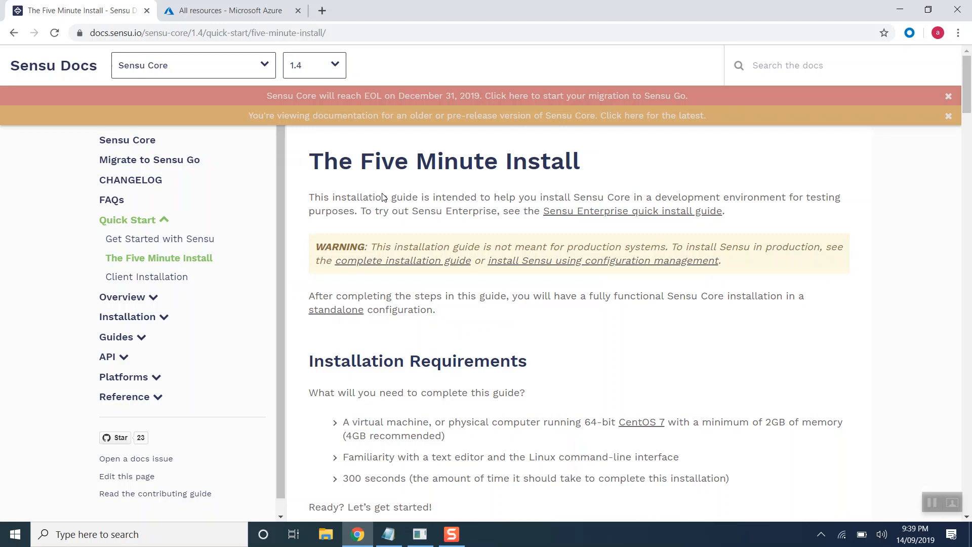
{"action": "mouse_move", "coordinate": [671, 352]}
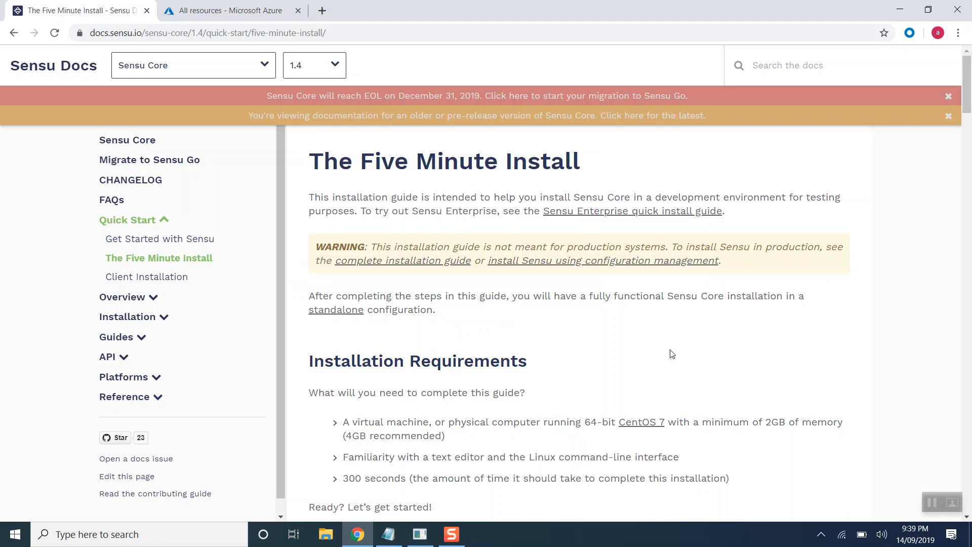
{"action": "scroll", "scroll_direction": "down", "scroll_amount": 3}
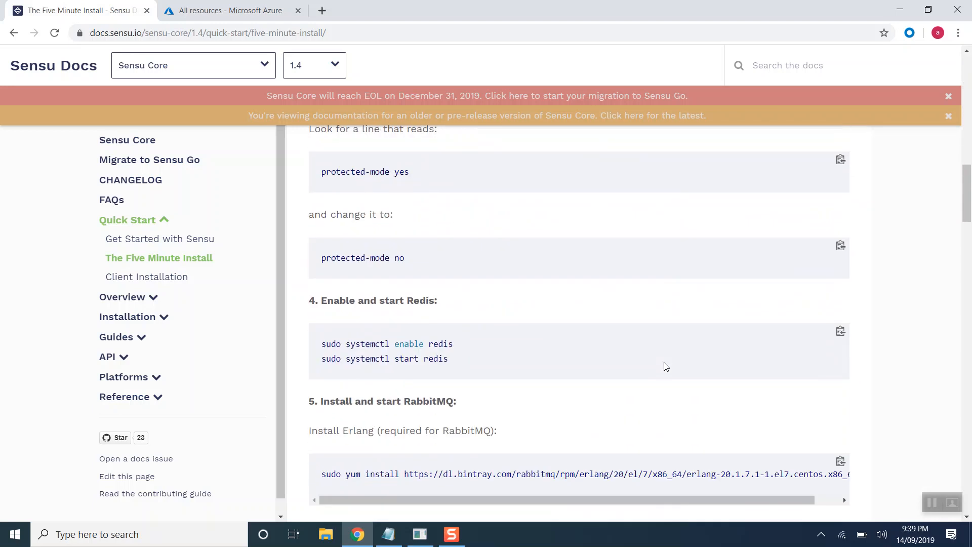
{"action": "scroll", "scroll_direction": "down", "scroll_amount": 3}
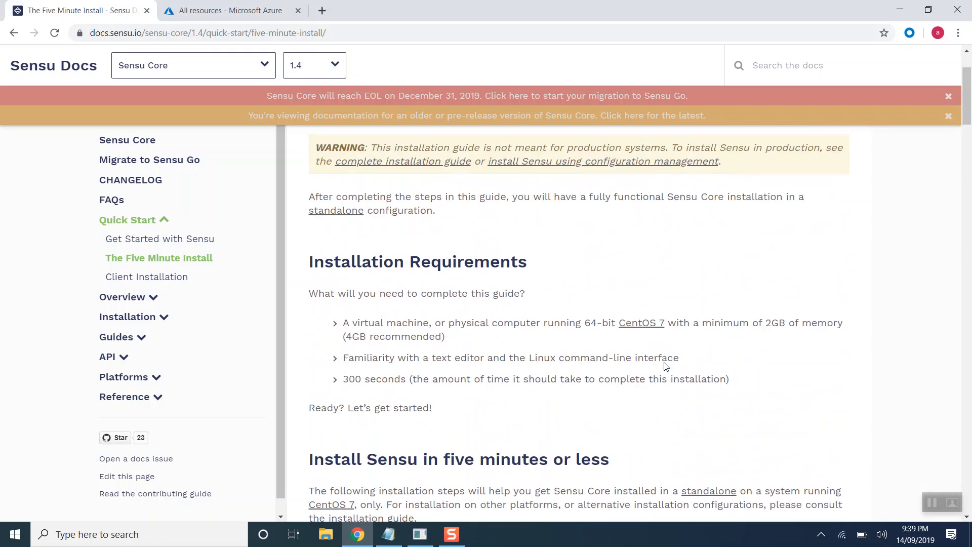
{"action": "scroll", "scroll_direction": "down", "scroll_amount": 3}
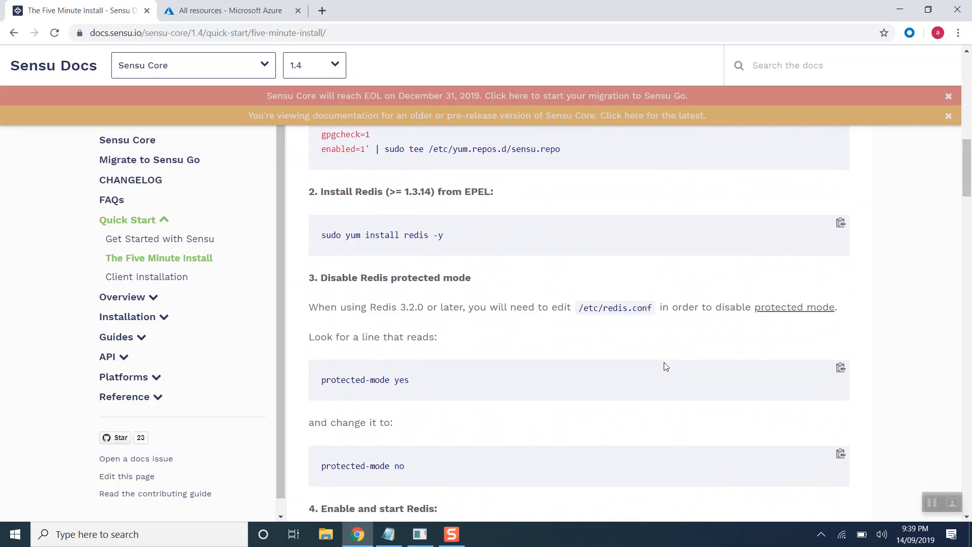
{"action": "scroll", "scroll_direction": "down", "scroll_amount": 3}
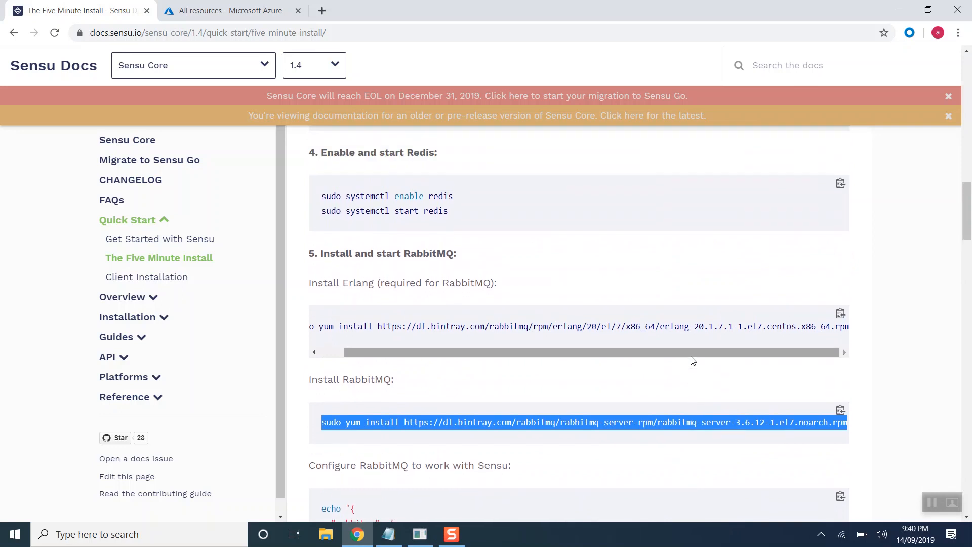
{"action": "left_click", "coordinate": [498, 333]}
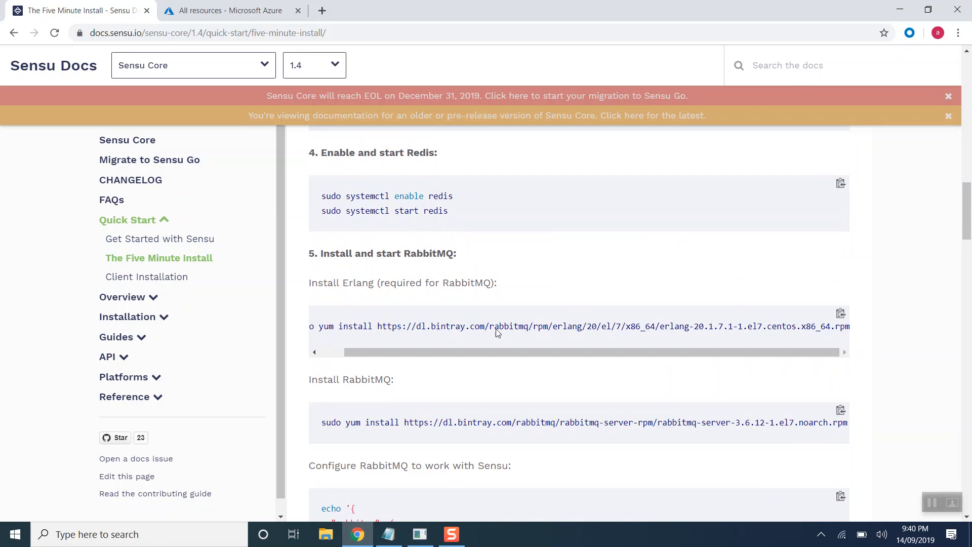
{"action": "mouse_move", "coordinate": [521, 337]}
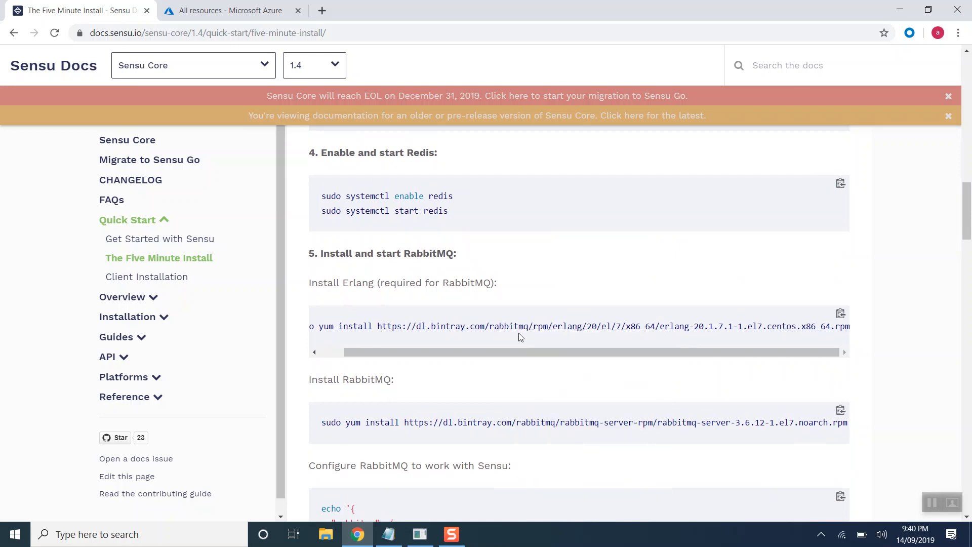
{"action": "right_click", "coordinate": [508, 326]}
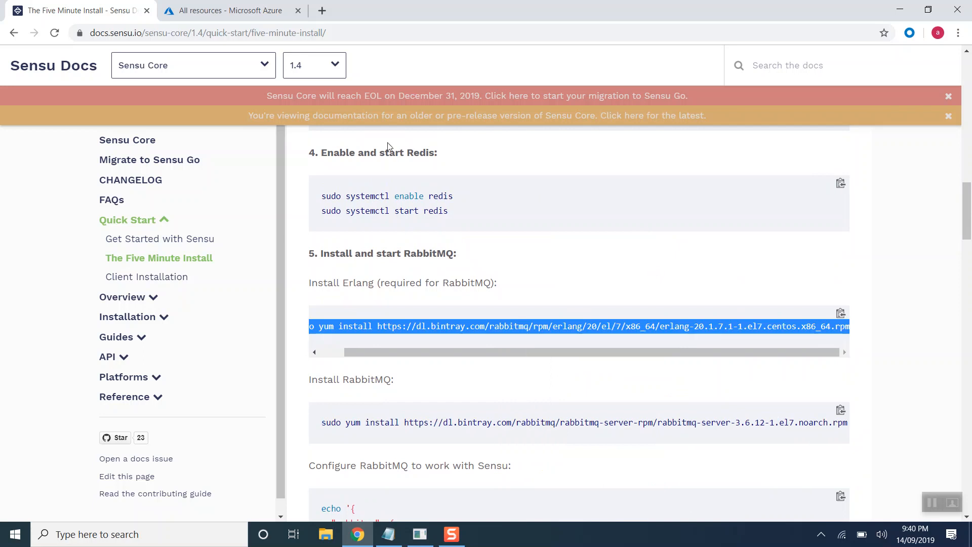
{"action": "left_click", "coordinate": [472, 11]}
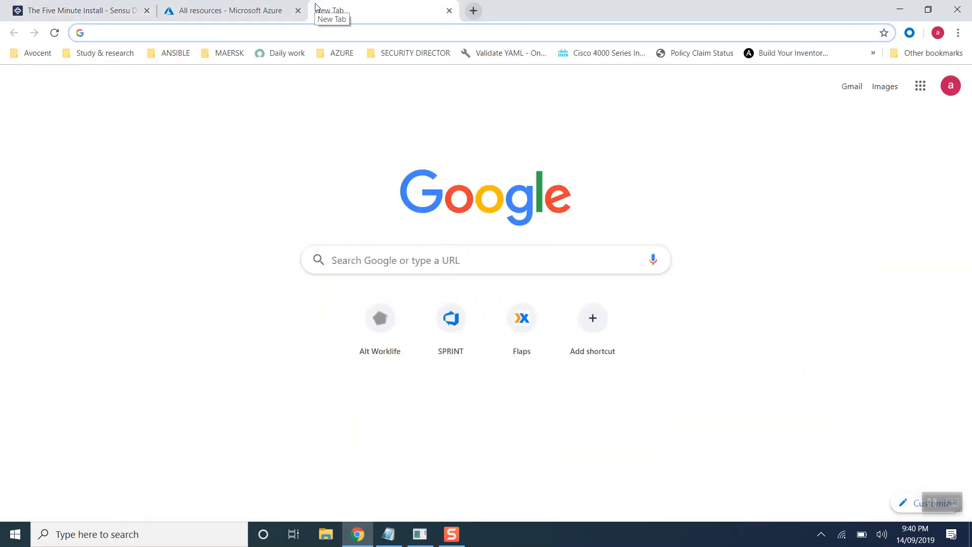
{"action": "type", "text": "sudo yum install https://dl.bintray.com/rabbitmq/rpm/erlang/20/el/7/x86_64/erlang-20.1.7.1-1.el7.centos.x86_64.rpm"}
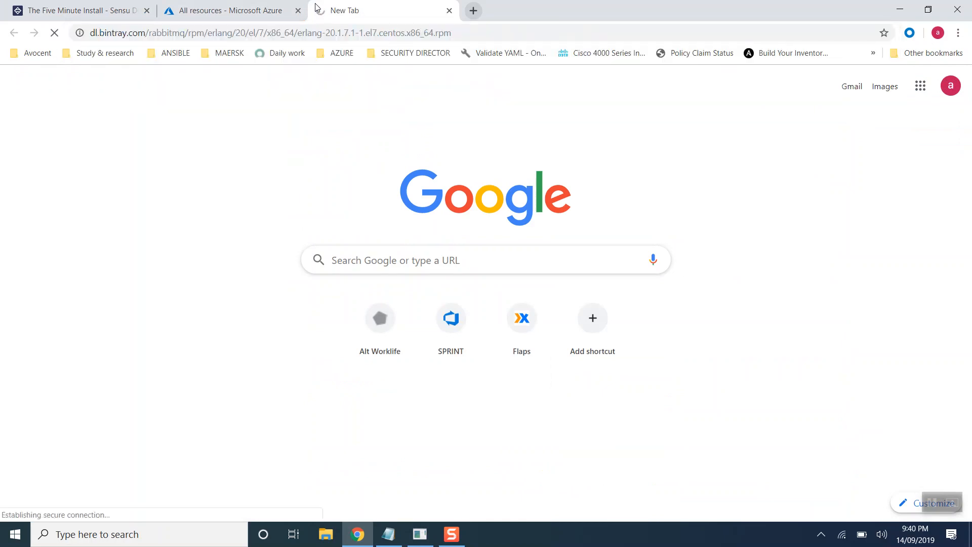
{"action": "left_click", "coordinate": [81, 10]}
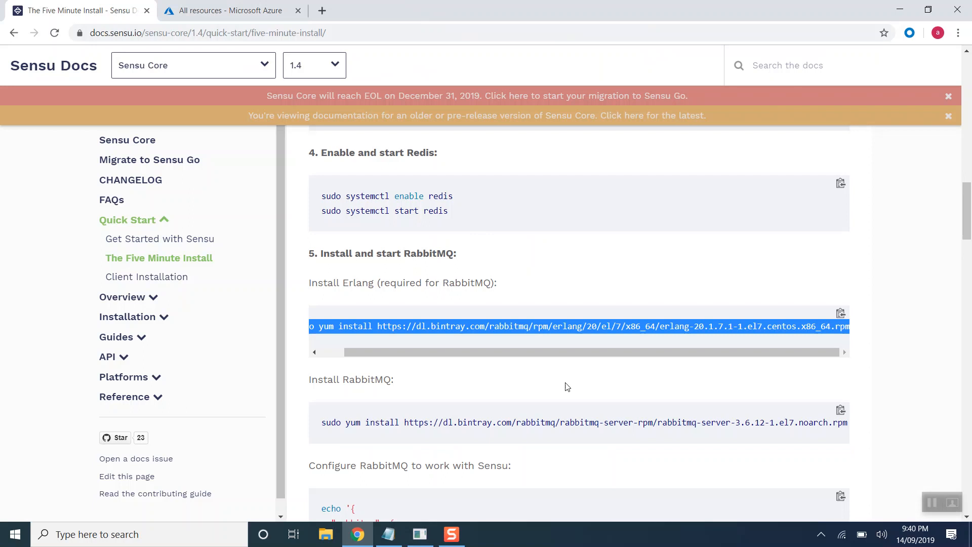
{"action": "scroll", "scroll_direction": "down", "scroll_amount": 3}
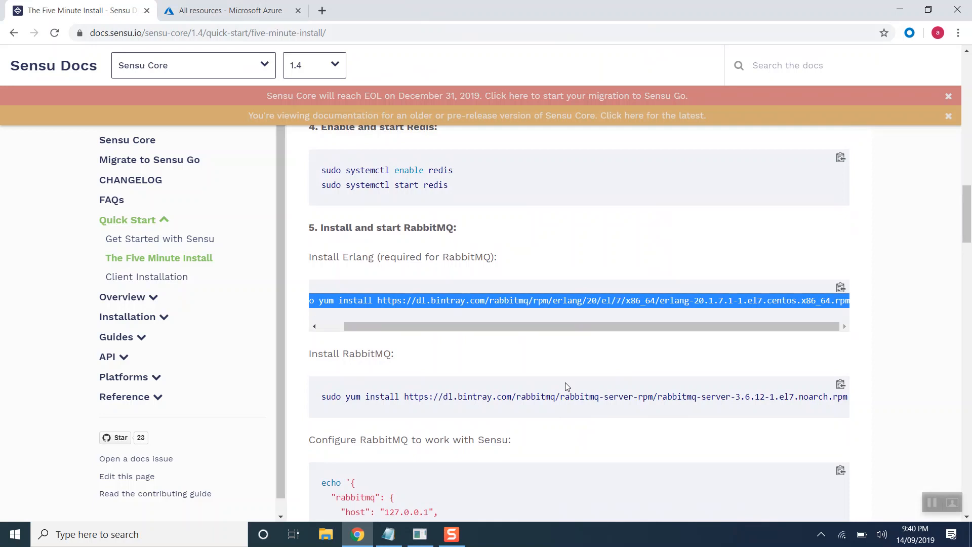
Step: Check the Azure portal, then start typing 'cat /e' in the SENSUSERVER PuTTY session
{"action": "left_click", "coordinate": [227, 10]}
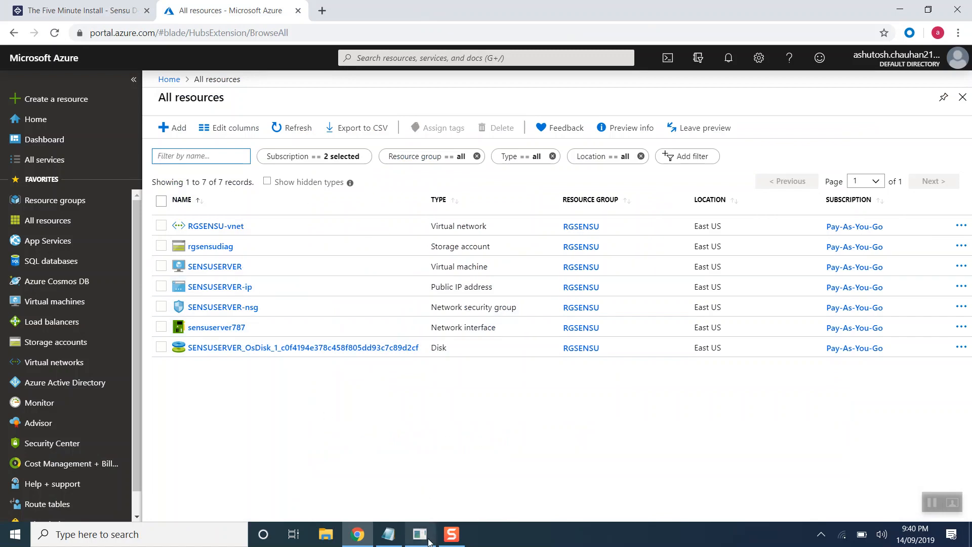
{"action": "left_click", "coordinate": [420, 534]}
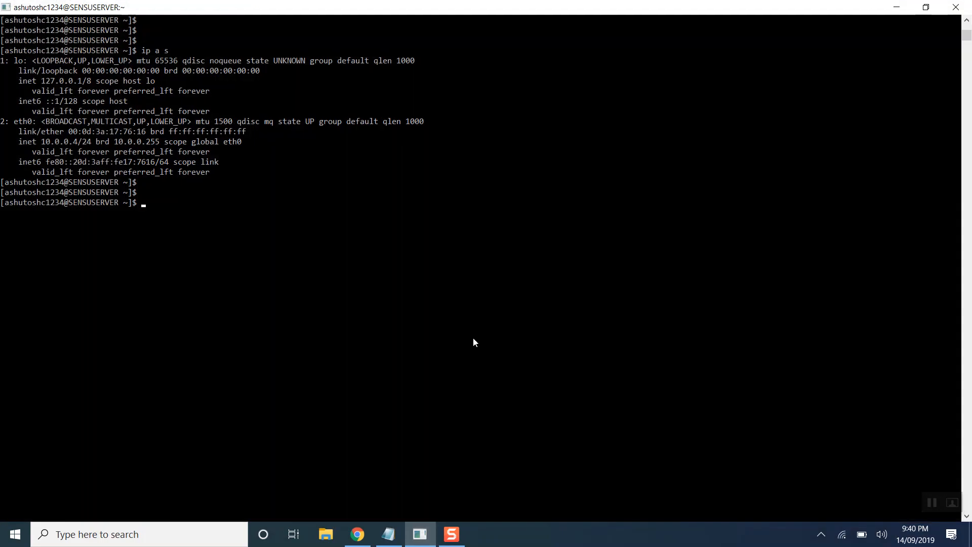
{"action": "type", "text": "cat /e"}
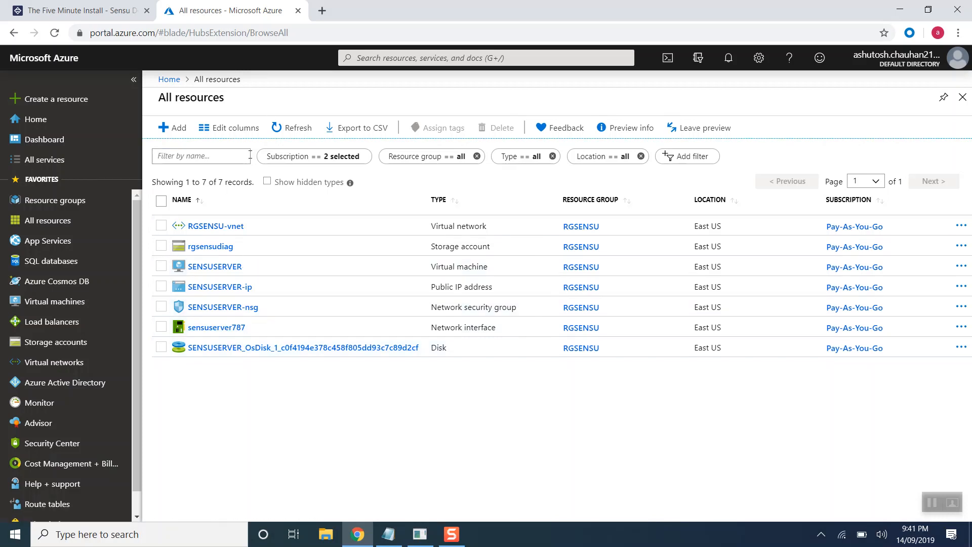
{"action": "mouse_move", "coordinate": [225, 333]}
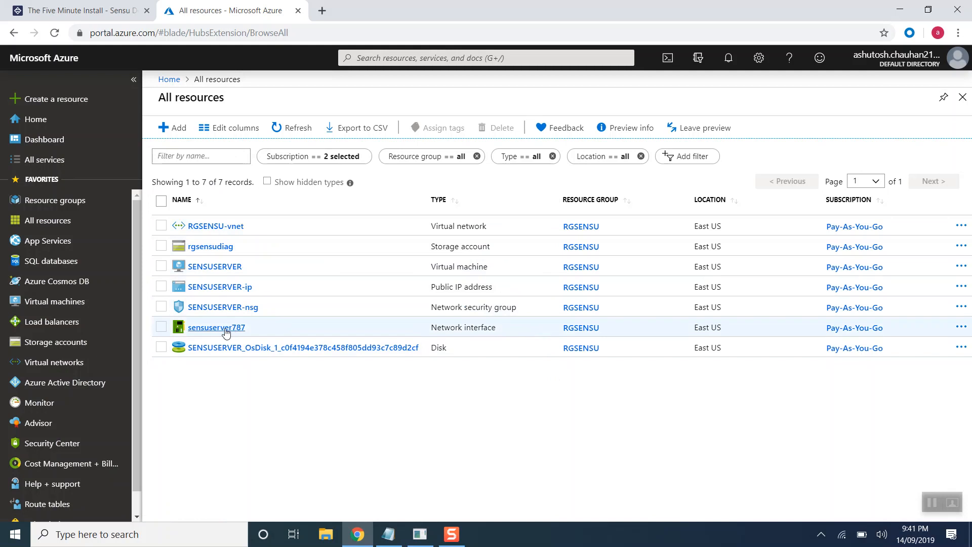
{"action": "mouse_move", "coordinate": [37, 228]}
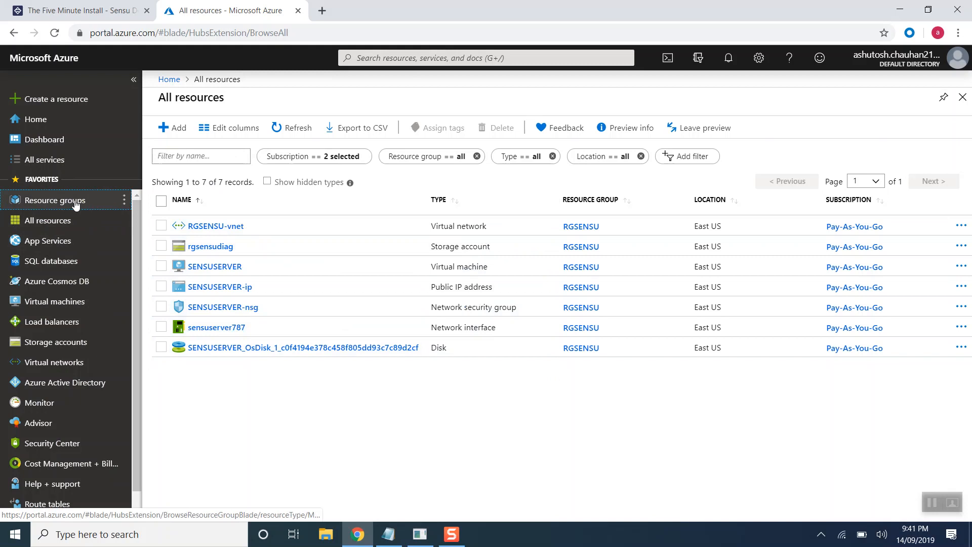
Step: Go through Resource groups and RGSENSU to the SENSUSERVER-nsg security group
{"action": "left_click", "coordinate": [55, 200]}
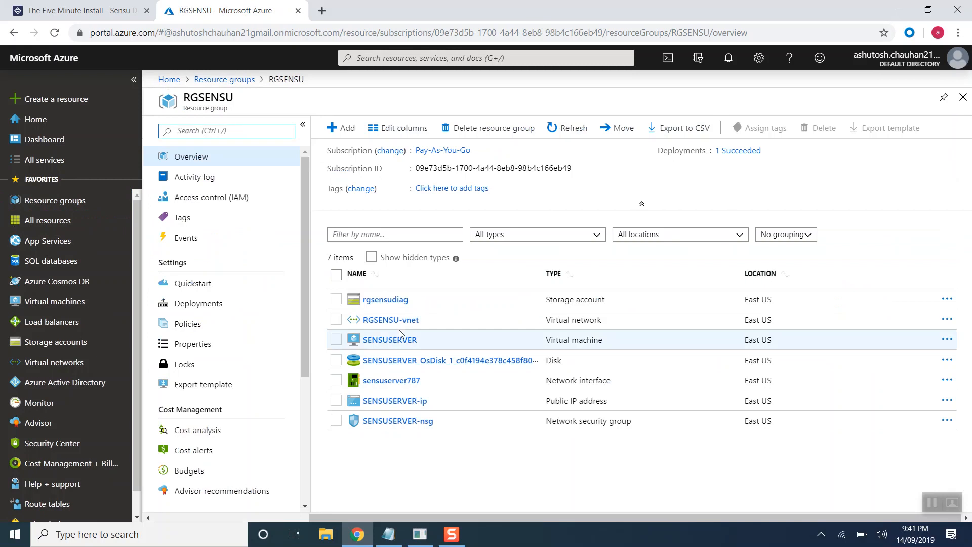
{"action": "mouse_move", "coordinate": [388, 469]}
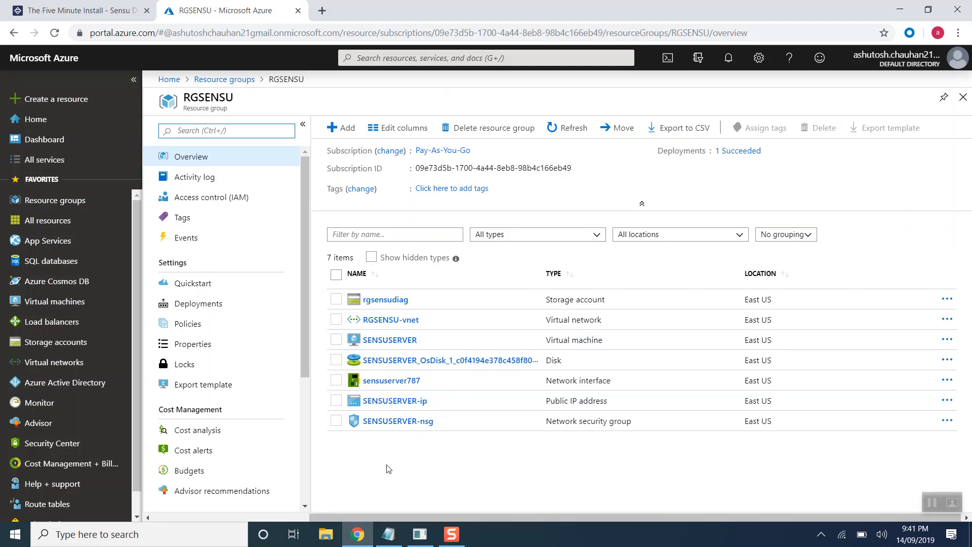
{"action": "left_click", "coordinate": [398, 420]}
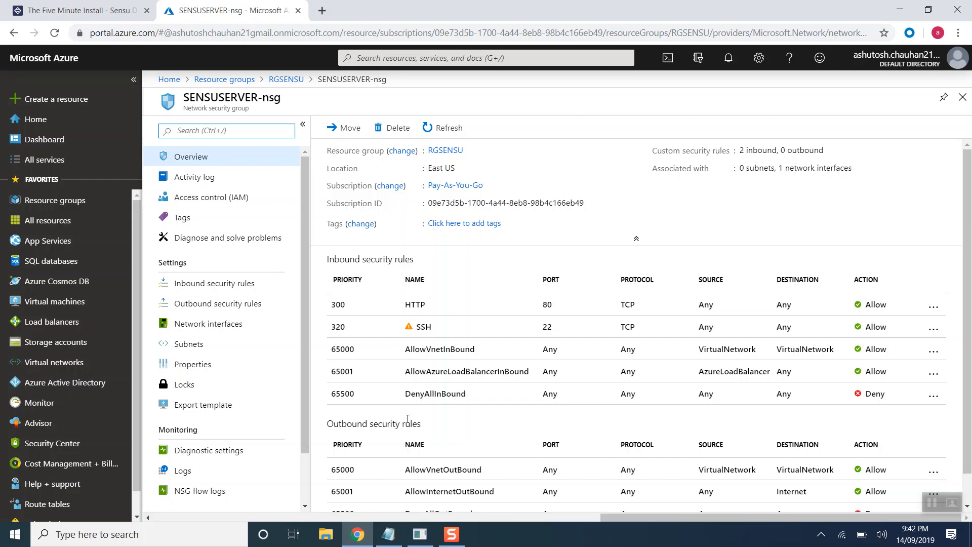
Step: Add inbound allow rule Port_8080 for destination port 3000 at priority 330
{"action": "left_click", "coordinate": [214, 283]}
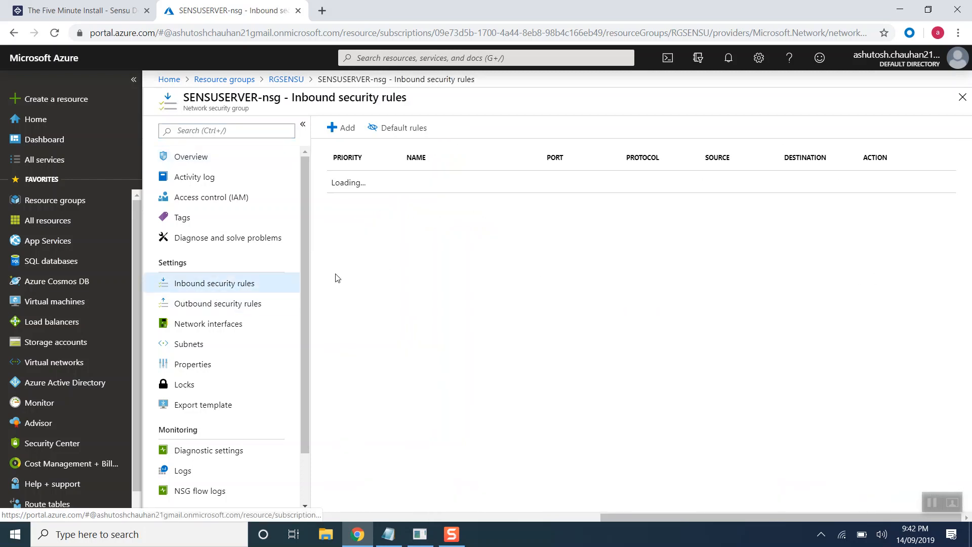
{"action": "left_click", "coordinate": [340, 128]}
{"action": "type", "text": "3"}
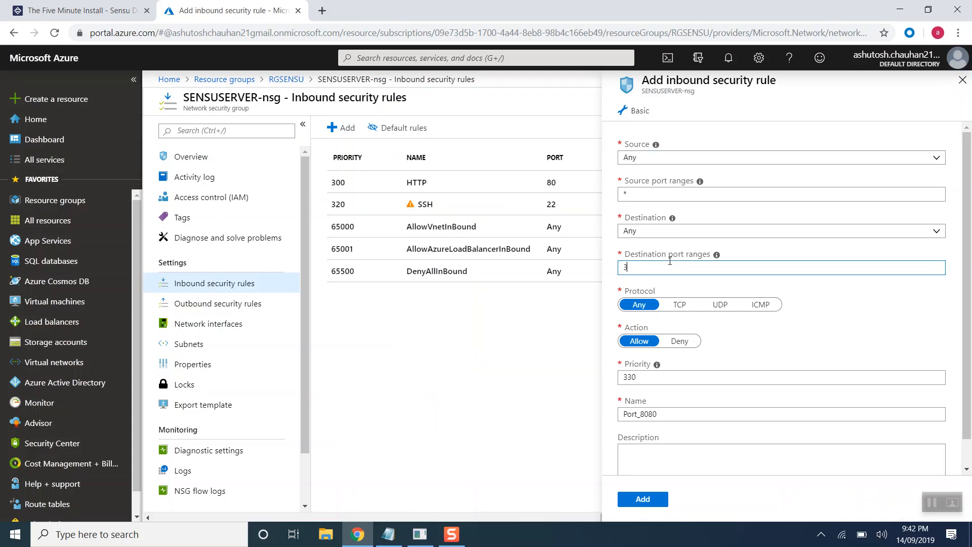
{"action": "type", "text": "000"}
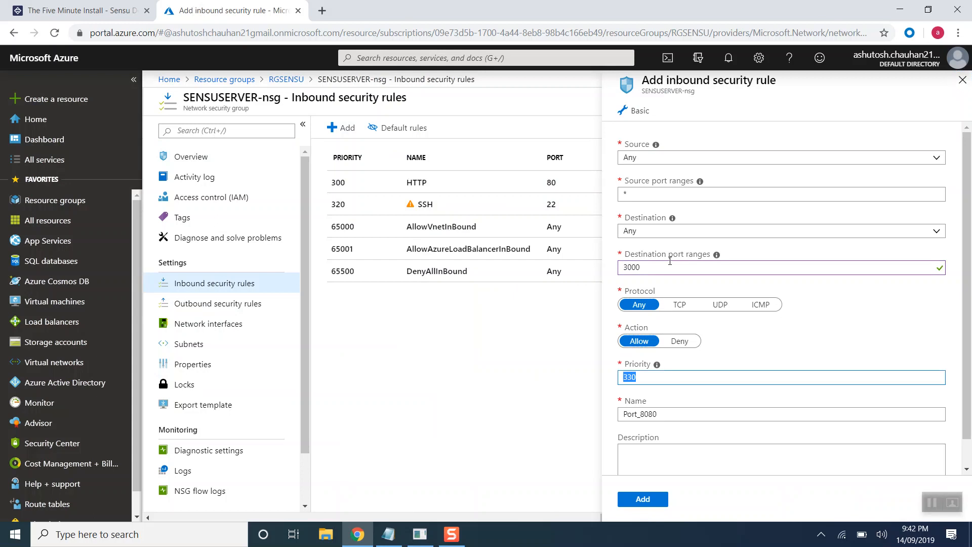
{"action": "scroll", "scroll_direction": "down", "scroll_amount": 3}
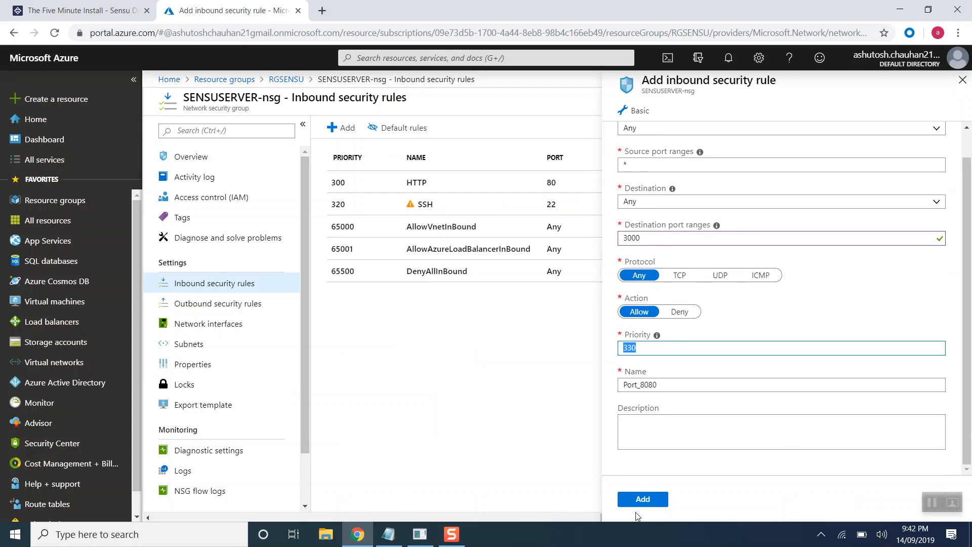
{"action": "left_click", "coordinate": [642, 499]}
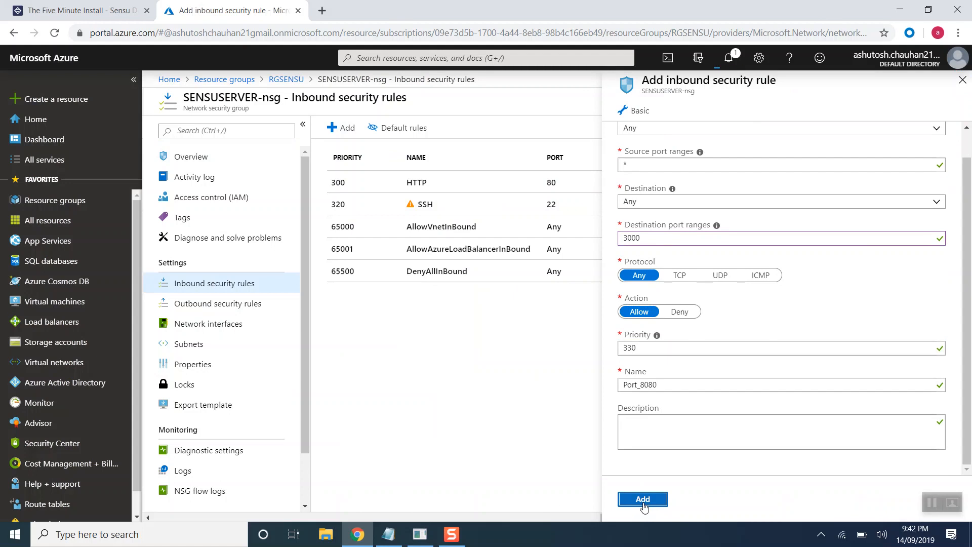
{"action": "left_click", "coordinate": [642, 499]}
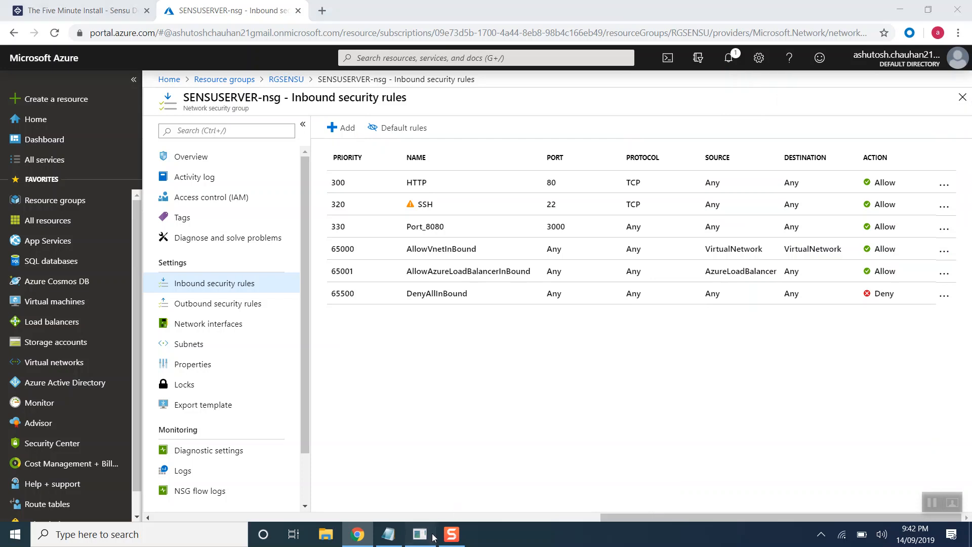
Step: Become root with sudo su - and stop firewalld, then return to the Azure inbound rules
{"action": "left_click", "coordinate": [420, 534]}
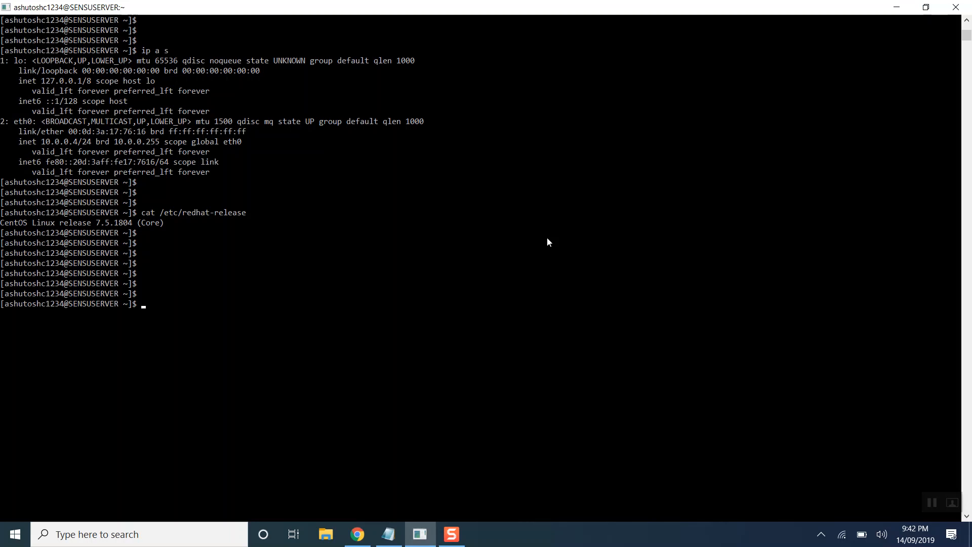
{"action": "type", "text": "service"}
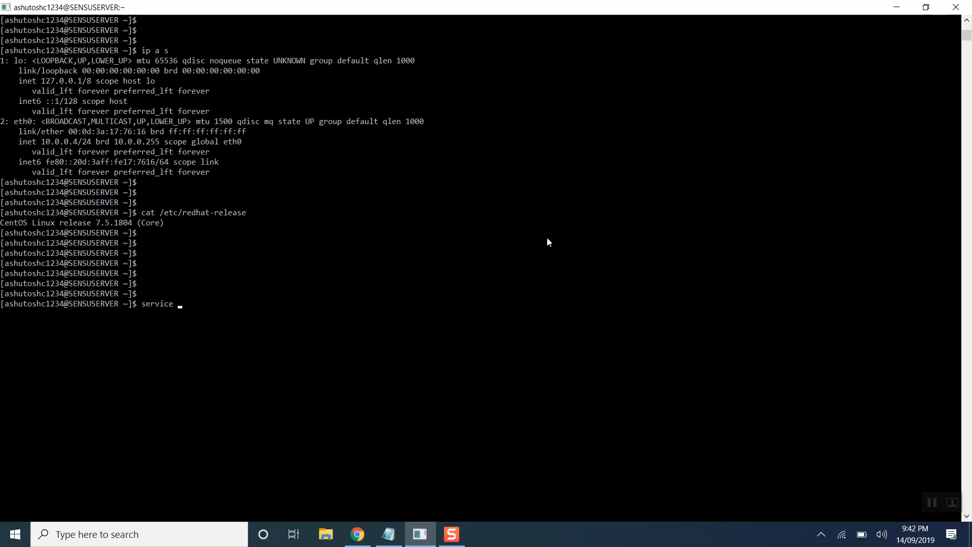
{"action": "type", "text": "firewalld stop"}
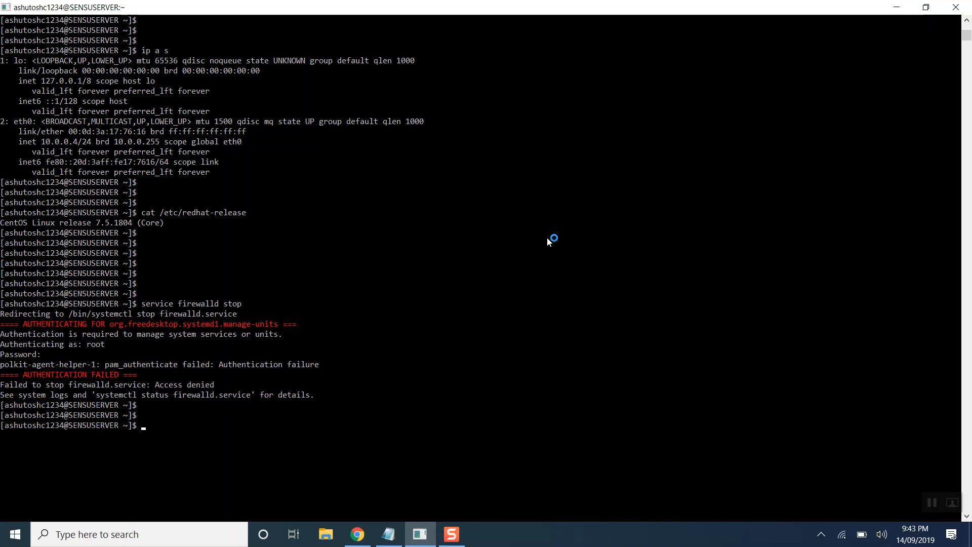
{"action": "type", "text": "sudo su -"}
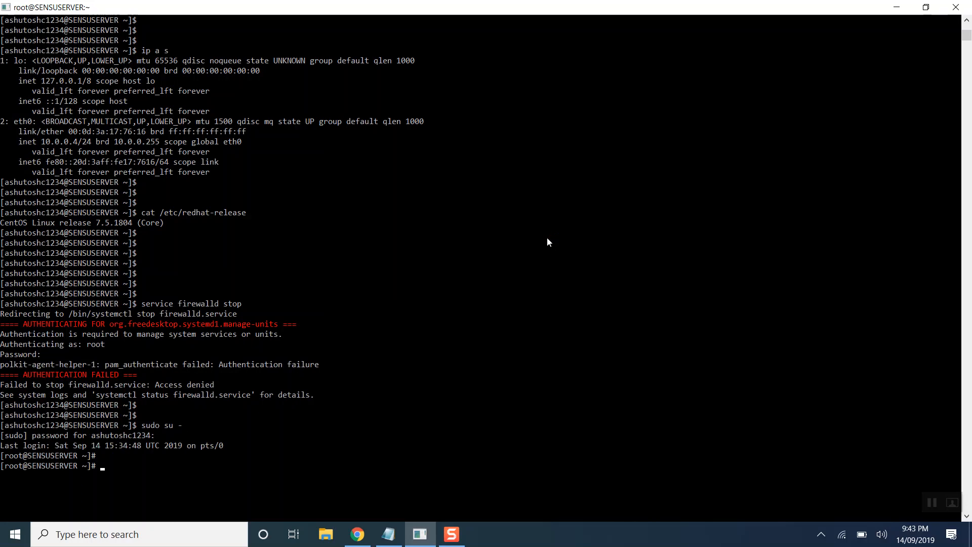
{"action": "type", "text": "S"}
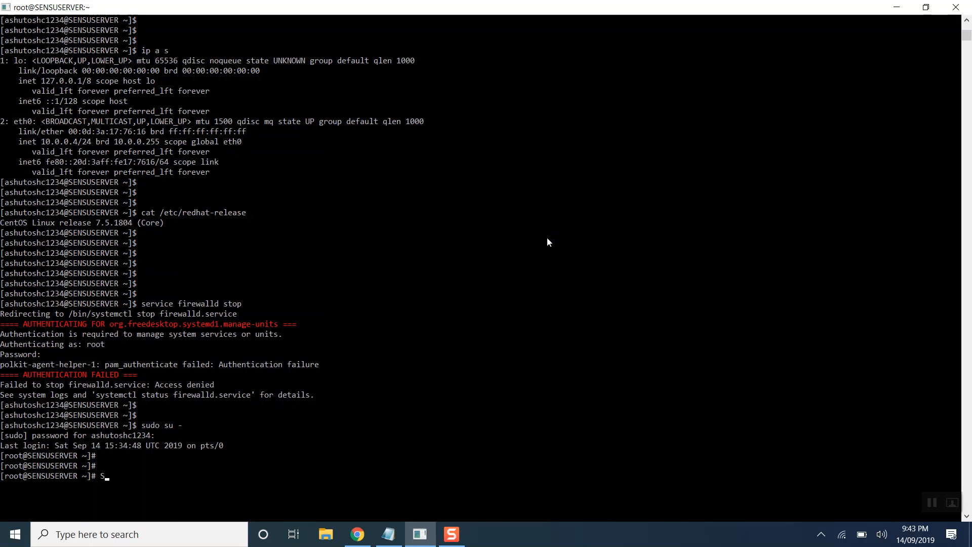
{"action": "type", "text": "service fir"}
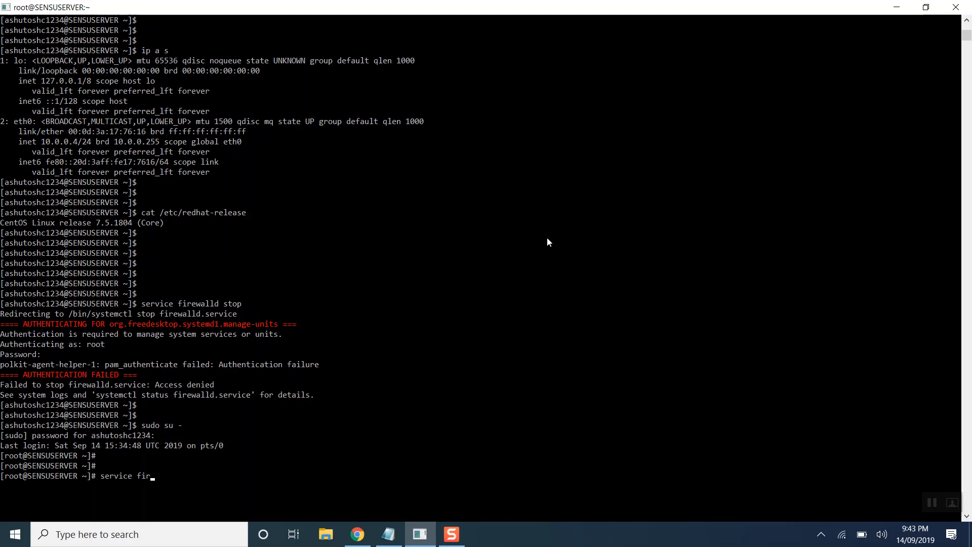
{"action": "type", "text": "ewalld stop"}
{"action": "type", "text": "service iptables stop"}
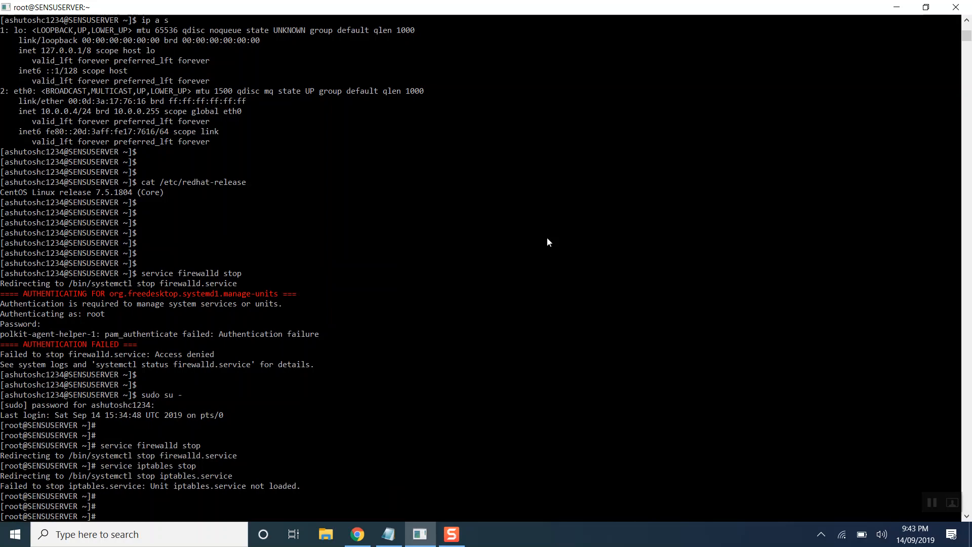
{"action": "left_click", "coordinate": [357, 534]}
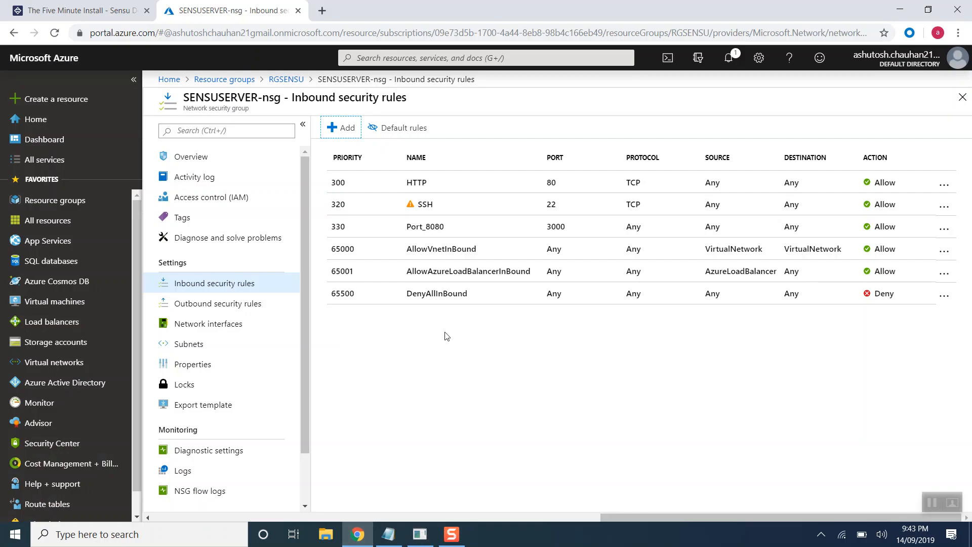
Step: Scroll through the Five Minute Install guide from the EPEL step down to RabbitMQ
{"action": "left_click", "coordinate": [76, 10]}
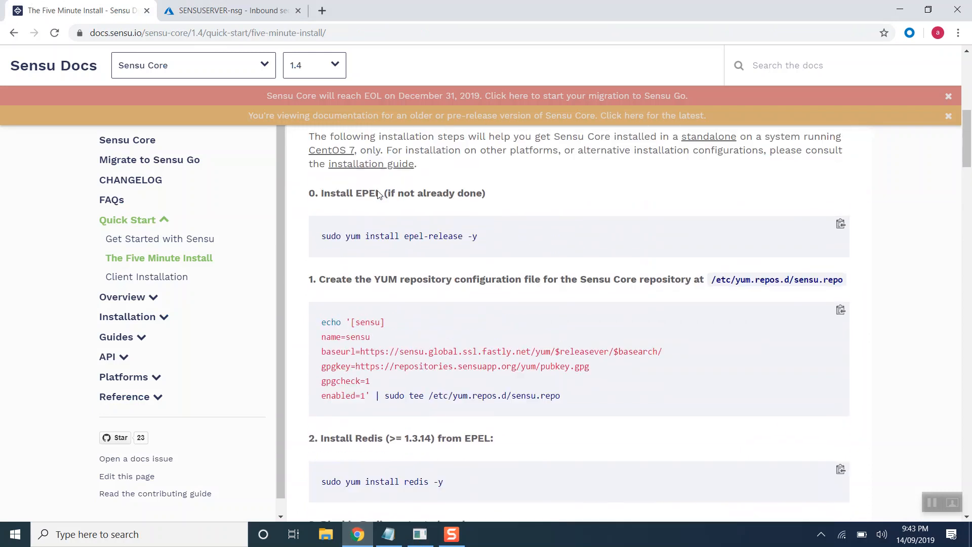
{"action": "scroll", "scroll_direction": "up", "scroll_amount": 3}
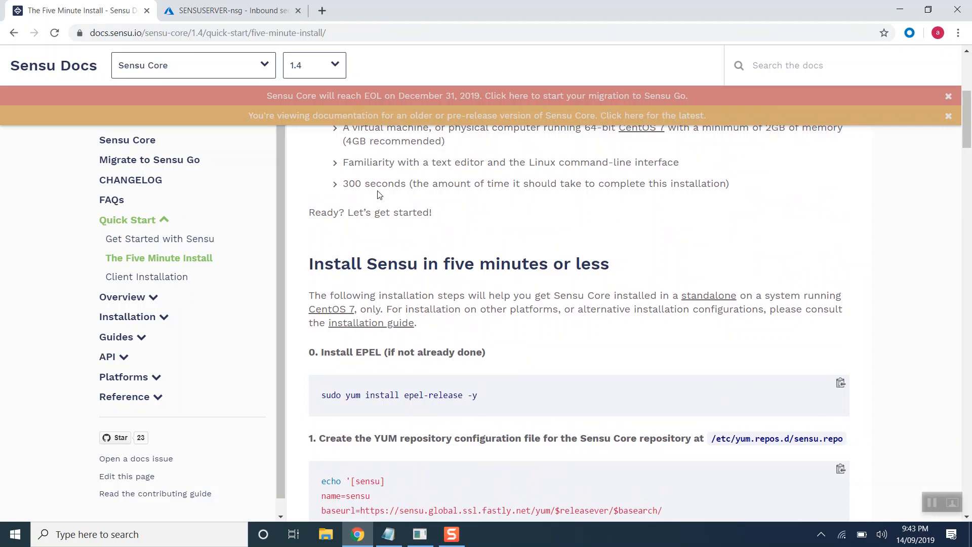
{"action": "scroll", "scroll_direction": "down", "scroll_amount": 3}
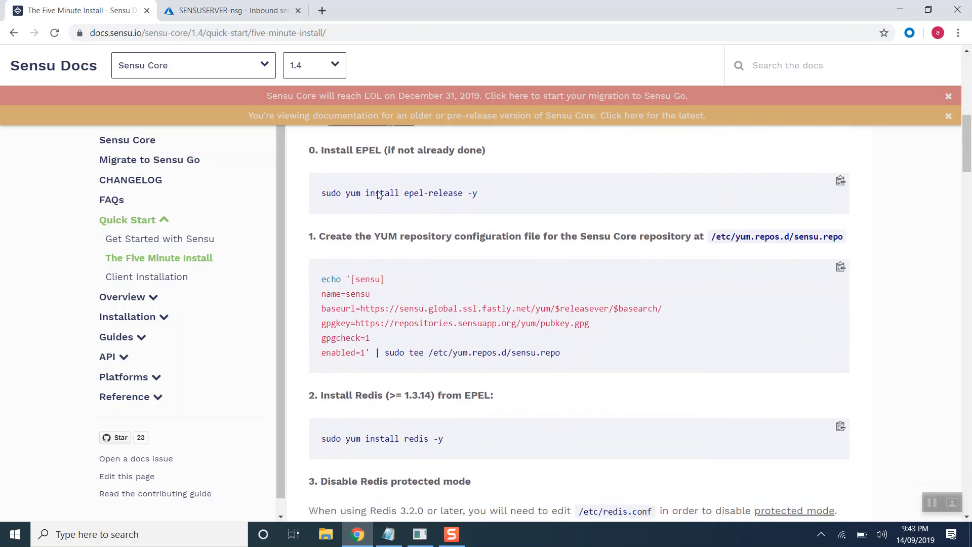
{"action": "scroll", "scroll_direction": "down", "scroll_amount": 3}
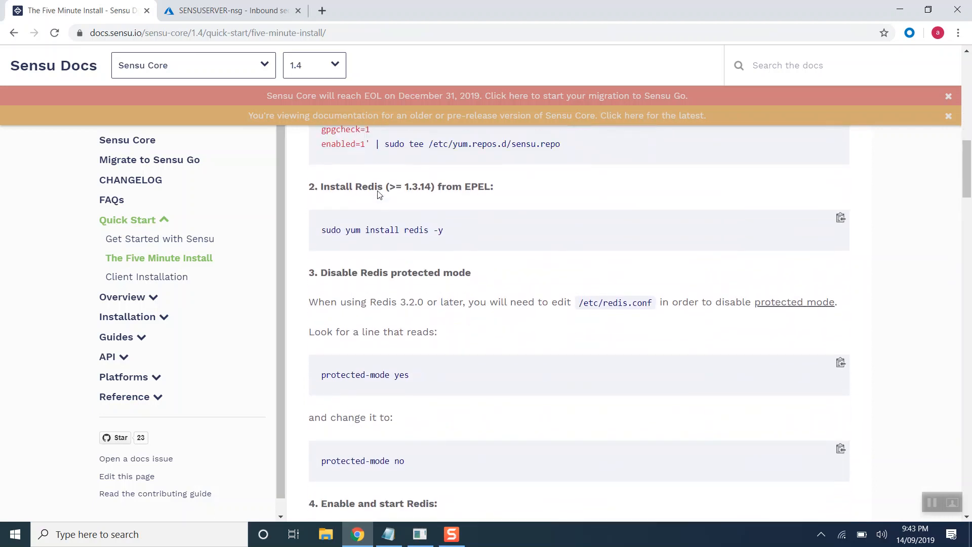
{"action": "scroll", "scroll_direction": "down", "scroll_amount": 3}
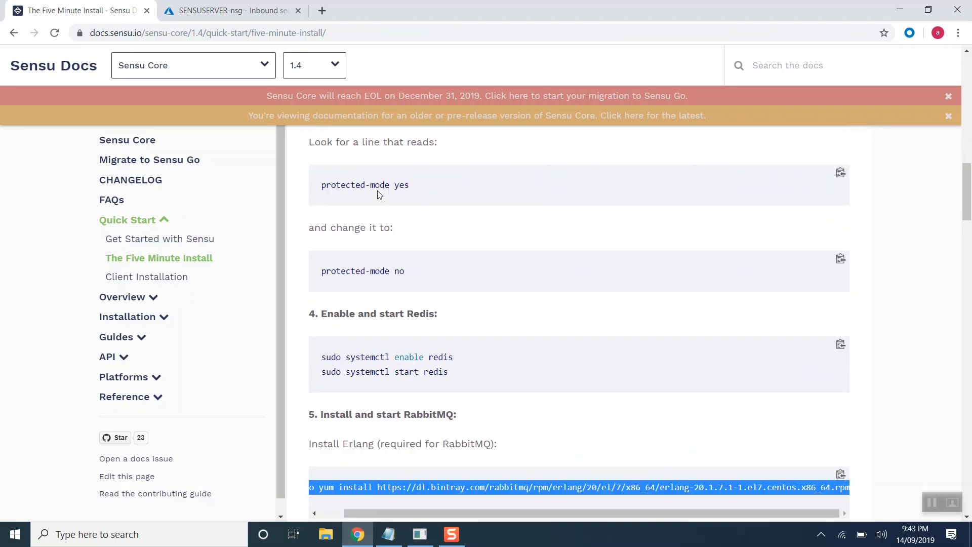
{"action": "scroll", "scroll_direction": "down", "scroll_amount": 3}
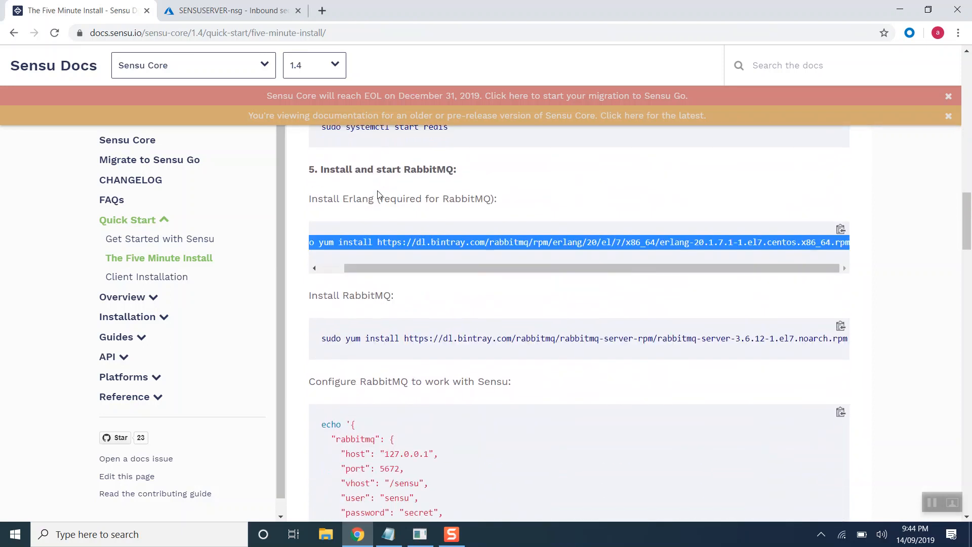
{"action": "scroll", "scroll_direction": "up", "scroll_amount": 3}
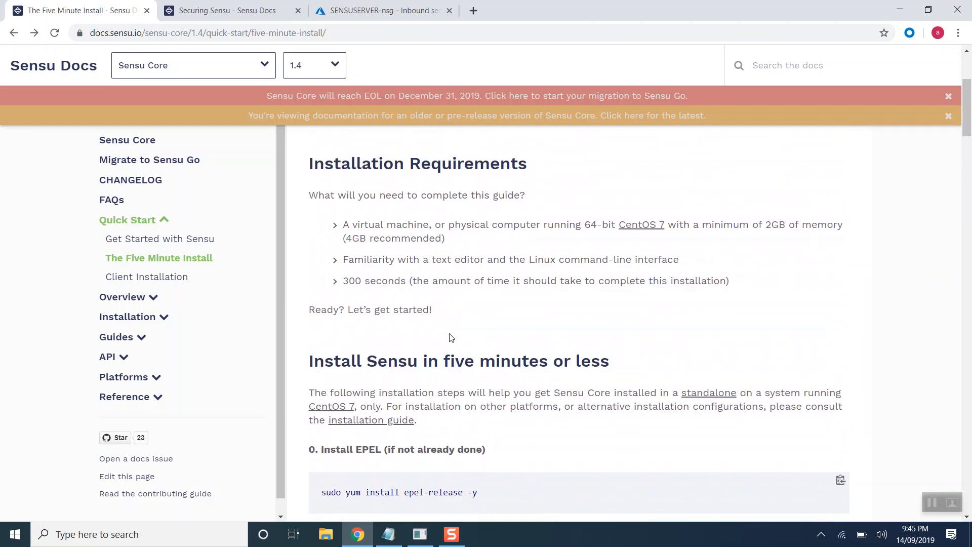
Step: Search Google for Redis and browse the redis.io homepage
{"action": "type", "text": "REDDIS"}
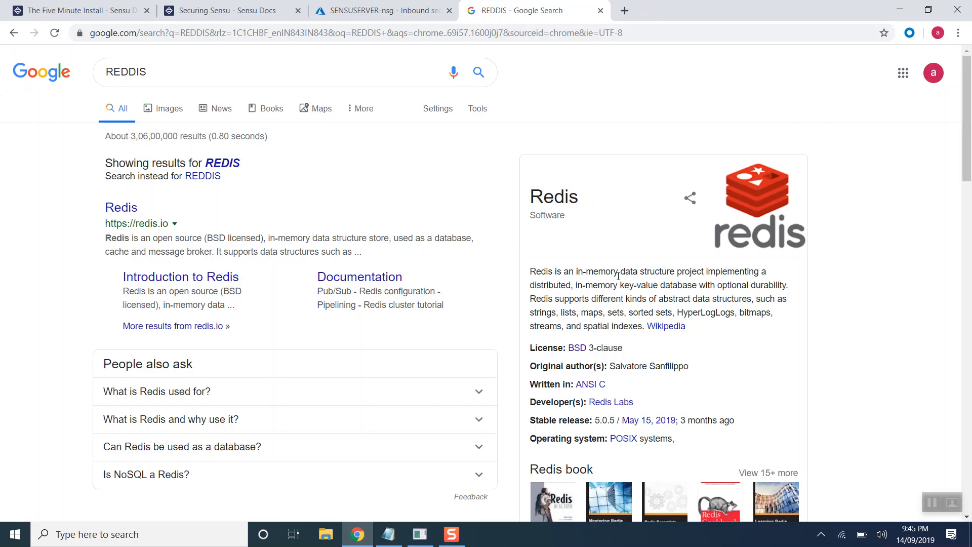
{"action": "left_click_drag", "start_coordinate": [530, 271], "coordinate": [685, 326]}
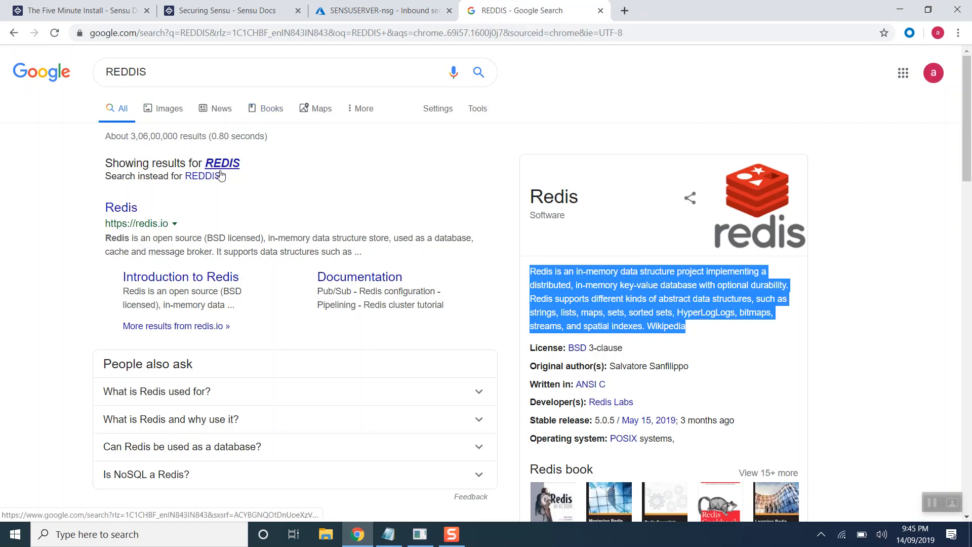
{"action": "left_click", "coordinate": [121, 207]}
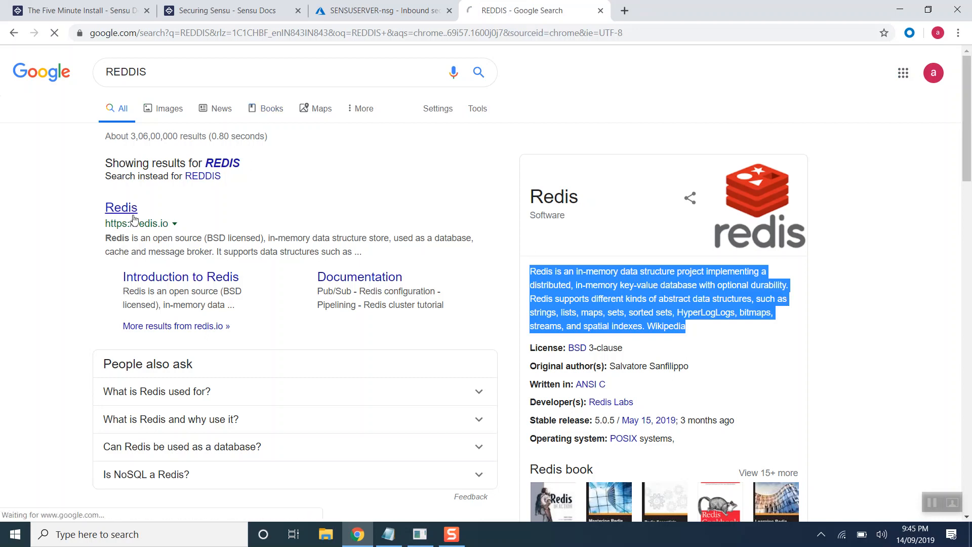
{"action": "left_click", "coordinate": [121, 207]}
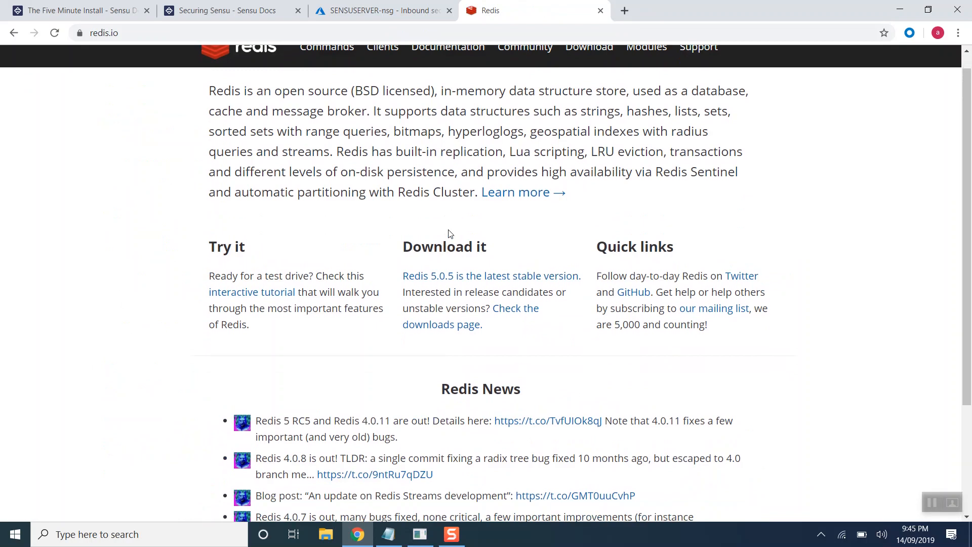
{"action": "scroll", "scroll_direction": "down", "scroll_amount": 3}
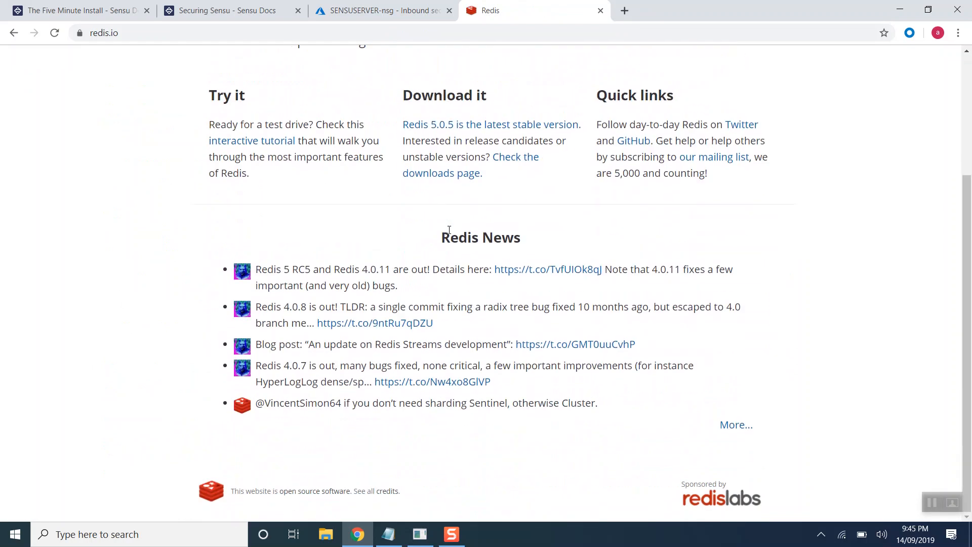
{"action": "scroll", "scroll_direction": "up", "scroll_amount": 3}
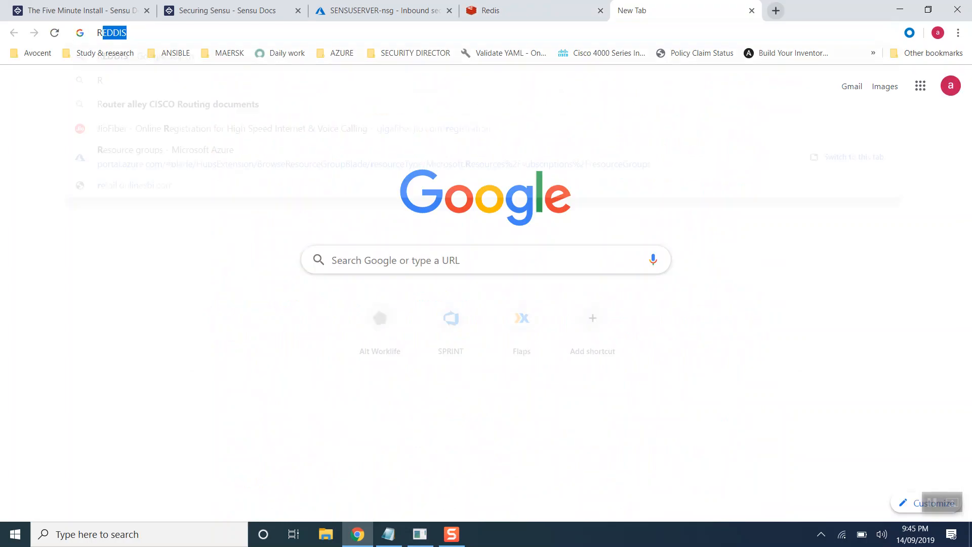
Step: Open the RabbitMQ website in a new tab, then return to the Azure rules
{"action": "type", "text": "RABBIT M"}
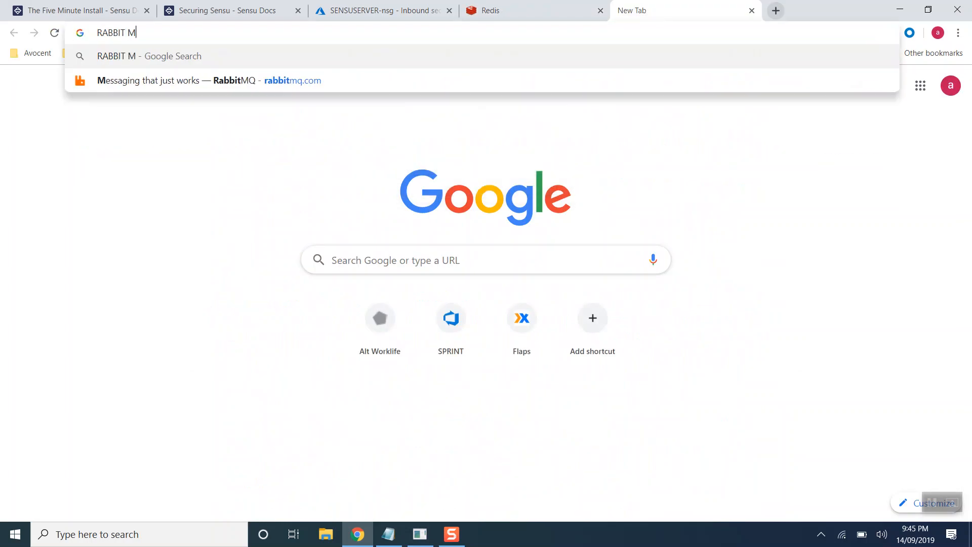
{"action": "key", "text": "Enter"}
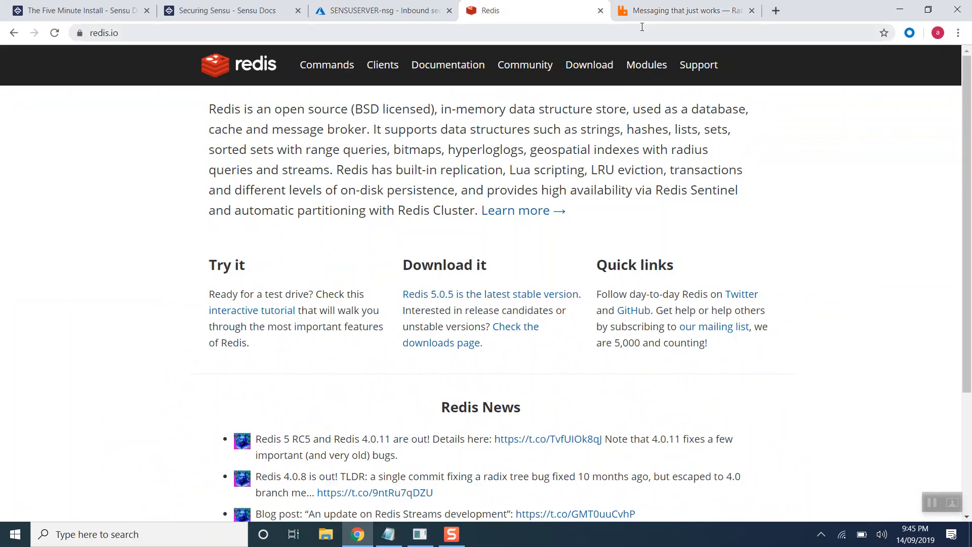
{"action": "left_click", "coordinate": [382, 10]}
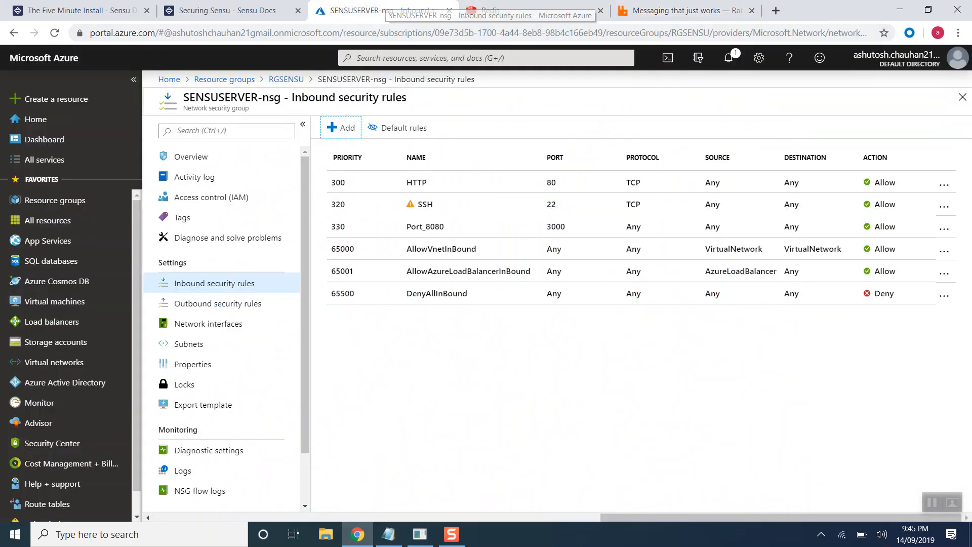
Step: Glance at Securing Sensu, then scroll the Five Minute Install guide to its EPEL and repository steps
{"action": "left_click", "coordinate": [223, 11]}
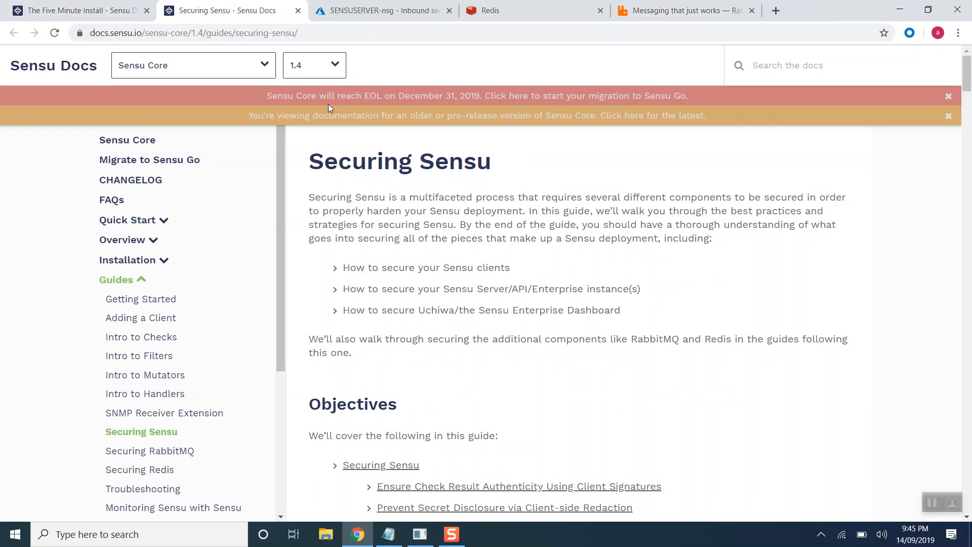
{"action": "left_click", "coordinate": [81, 10]}
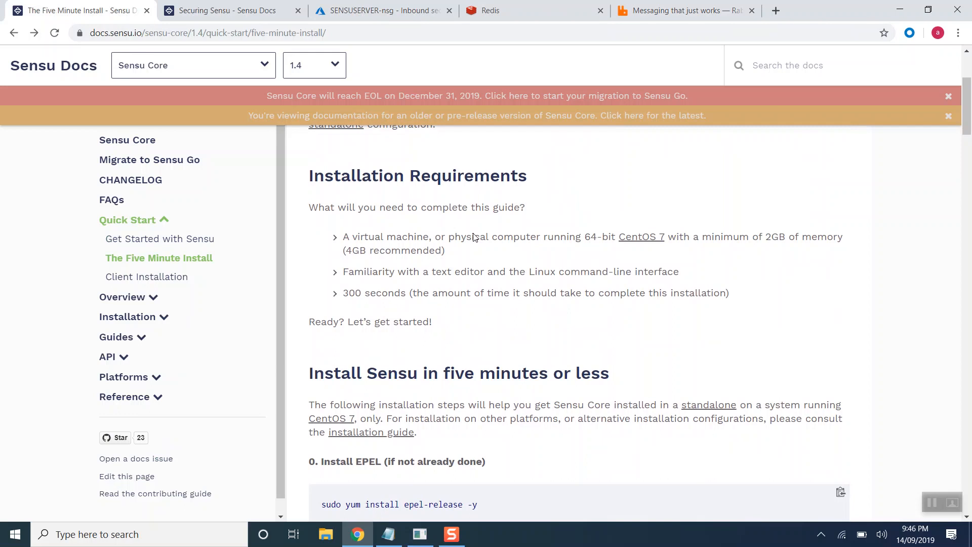
{"action": "scroll", "scroll_direction": "down", "scroll_amount": 3}
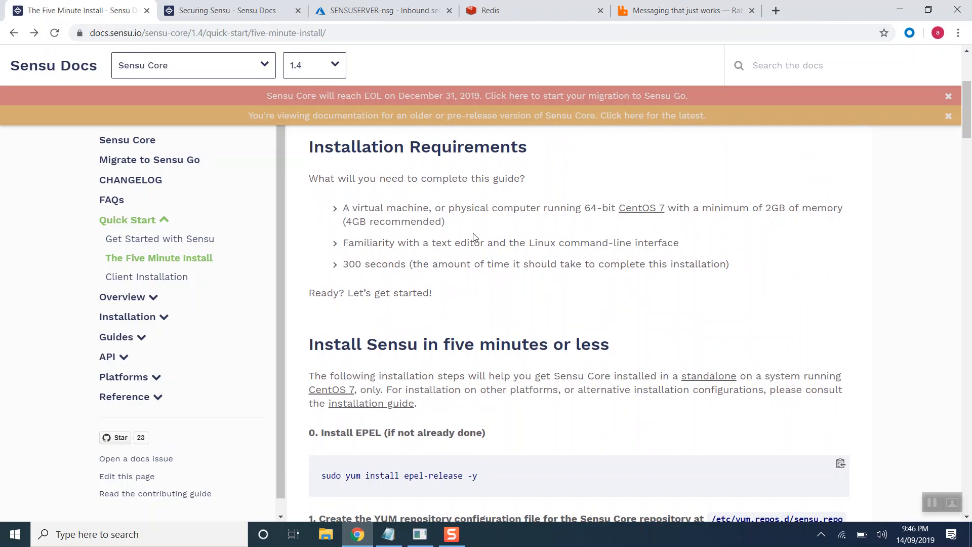
{"action": "scroll", "scroll_direction": "down", "scroll_amount": 3}
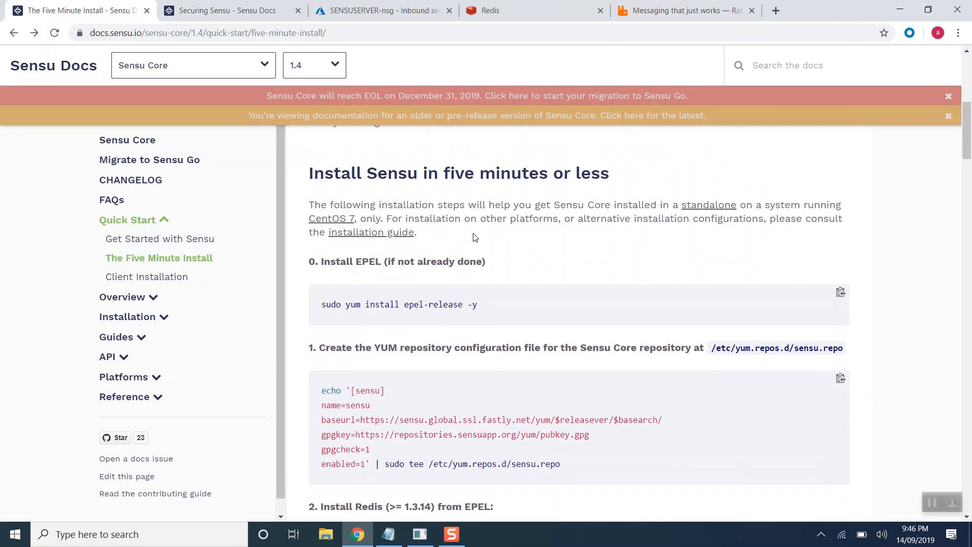
{"action": "scroll", "scroll_direction": "down", "scroll_amount": 3}
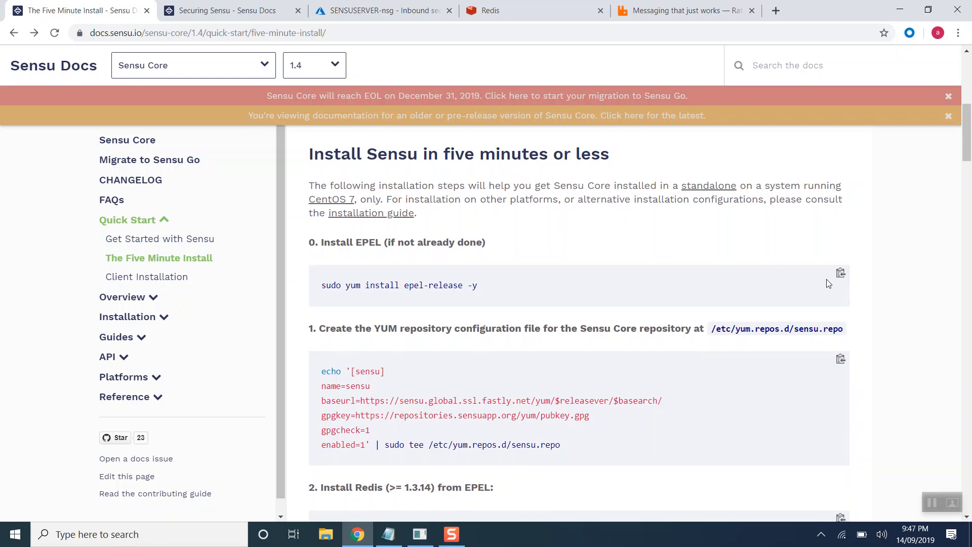
Step: Copy the EPEL, Sensu repository and Redis install commands and run them in PuTTY
{"action": "left_click", "coordinate": [841, 273]}
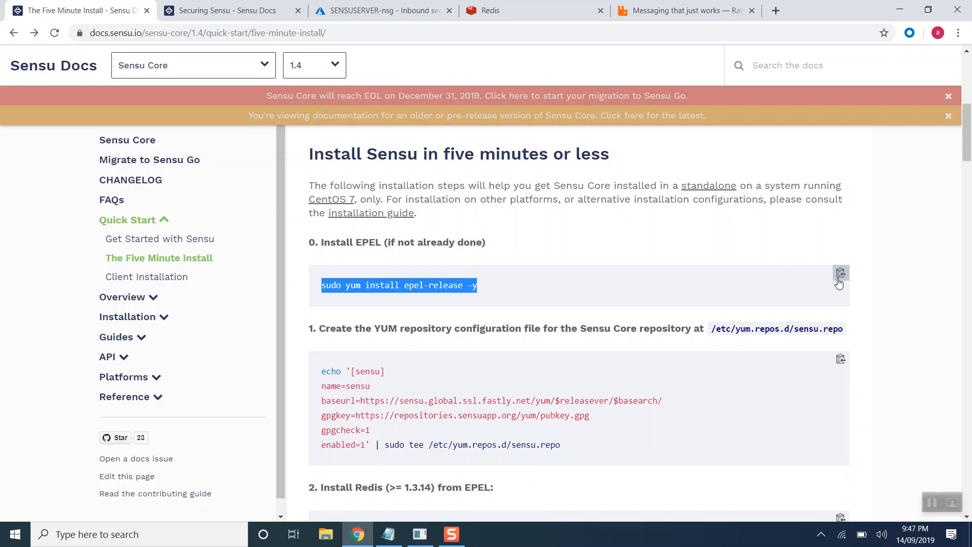
{"action": "left_click", "coordinate": [419, 534]}
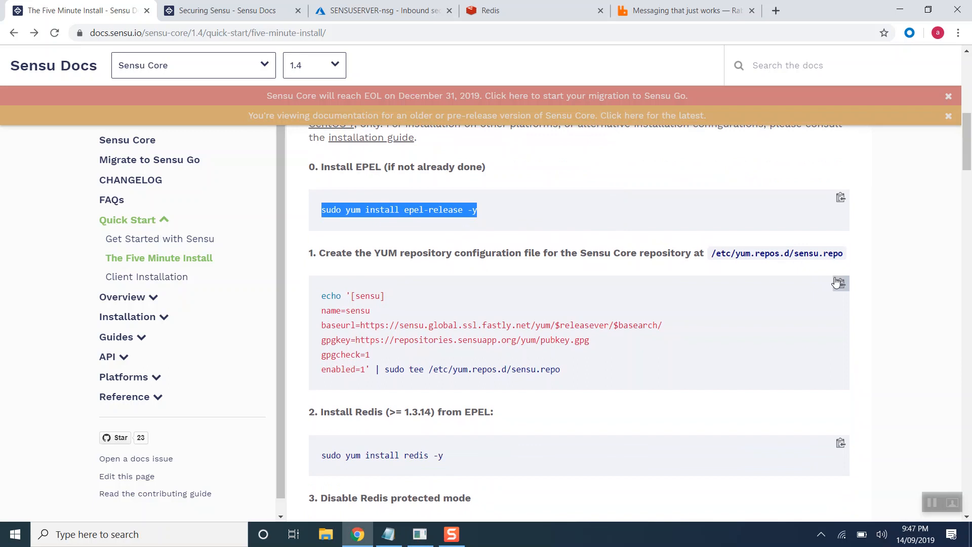
{"action": "left_click", "coordinate": [420, 533]}
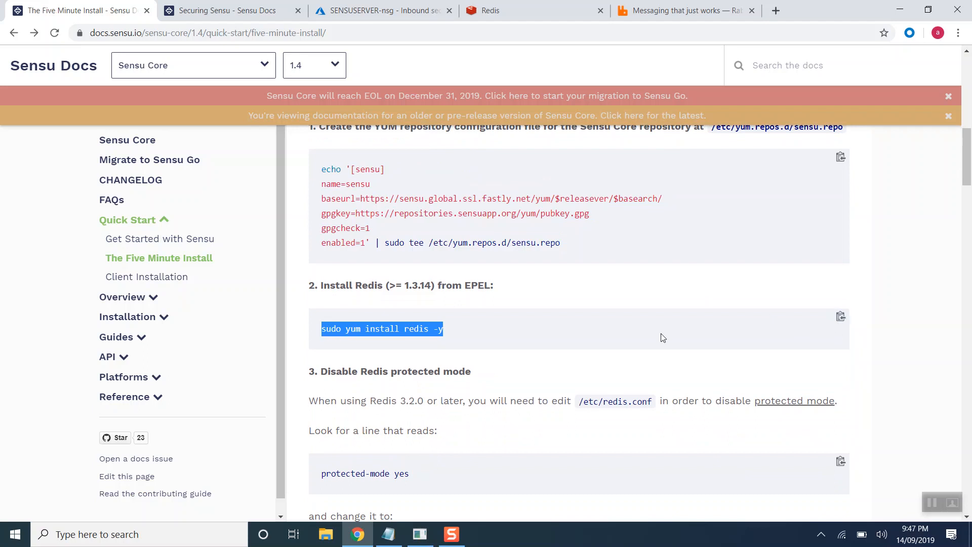
{"action": "left_click", "coordinate": [419, 534]}
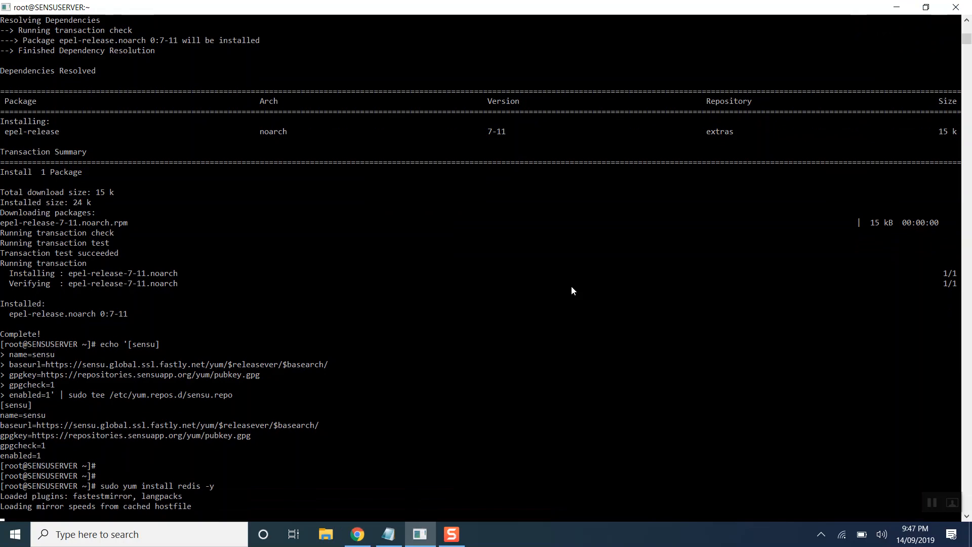
Step: Scroll the Redis yum install output, then switch windows to copy the /etc/redis.conf path
{"action": "scroll", "scroll_direction": "down", "scroll_amount": 3}
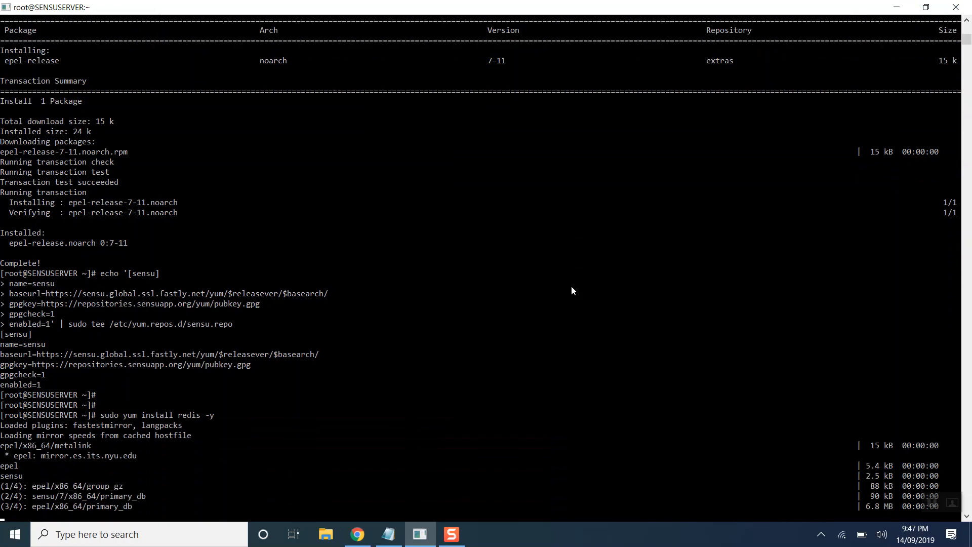
{"action": "scroll", "scroll_direction": "down", "scroll_amount": 3}
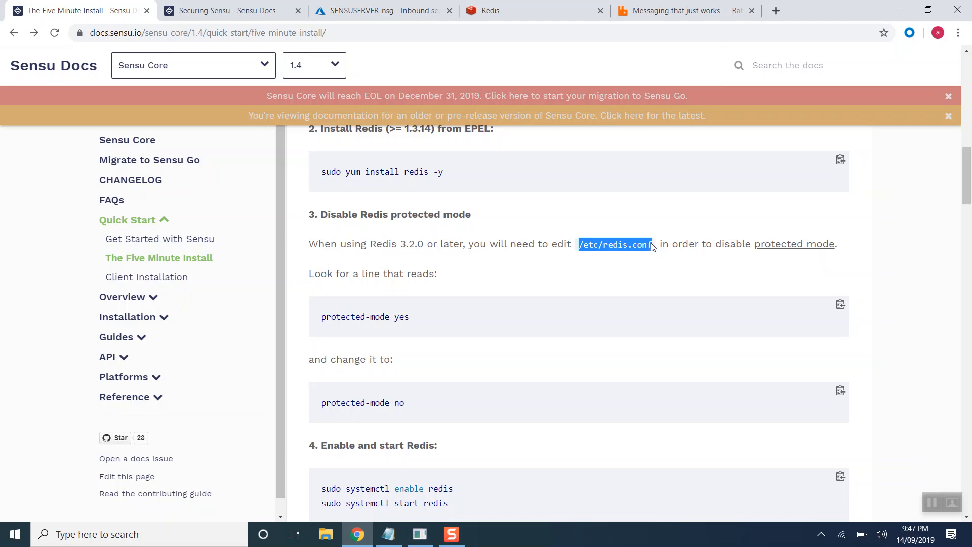
{"action": "key", "text": "alt+tab"}
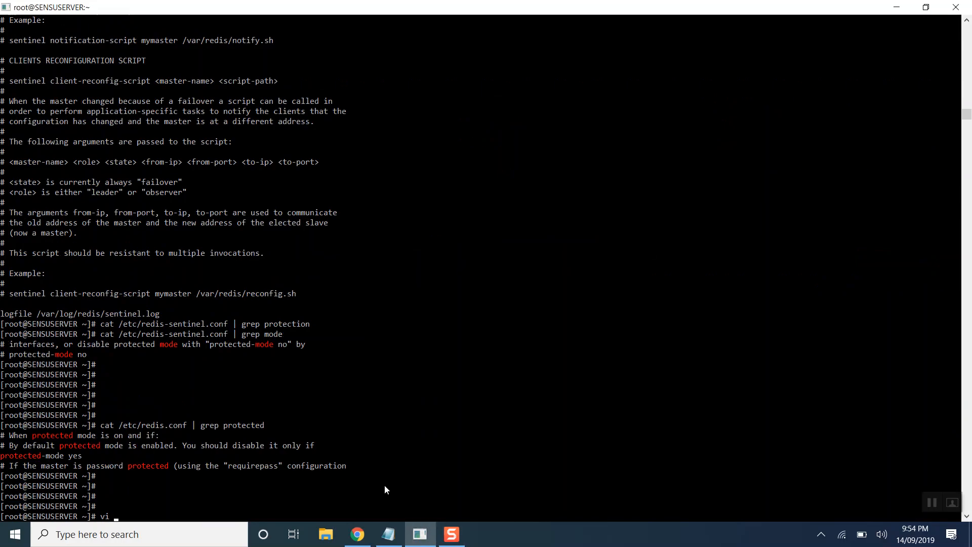
Step: Edit /etc/redis.conf in vi, changing protected-mode from yes to no, and save
{"action": "type", "text": "/etc/red"}
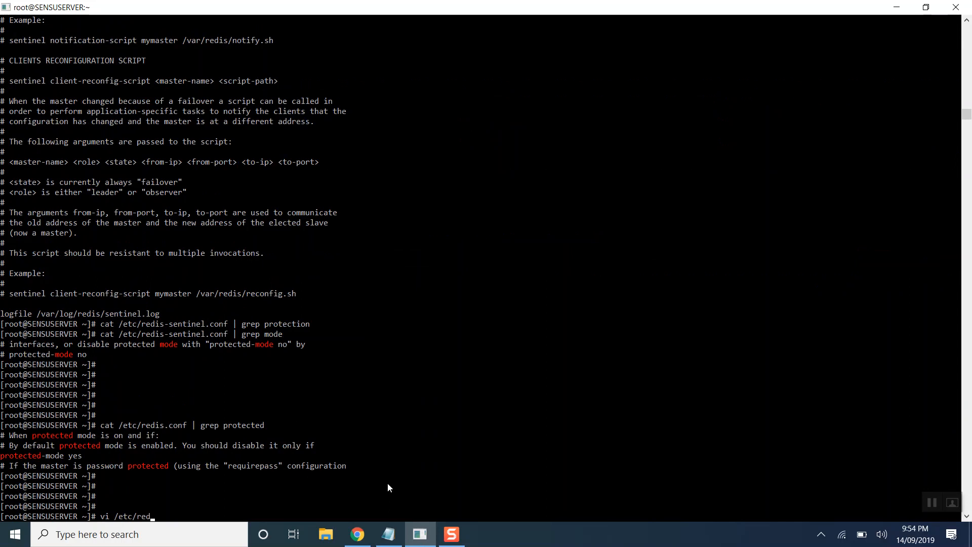
{"action": "type", "text": "is.c"}
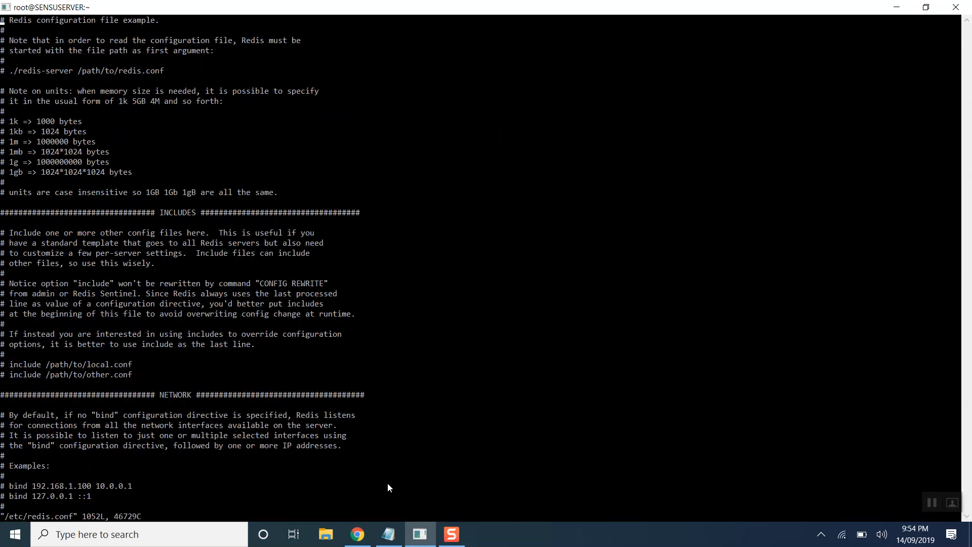
{"action": "type", "text": ":/prot"}
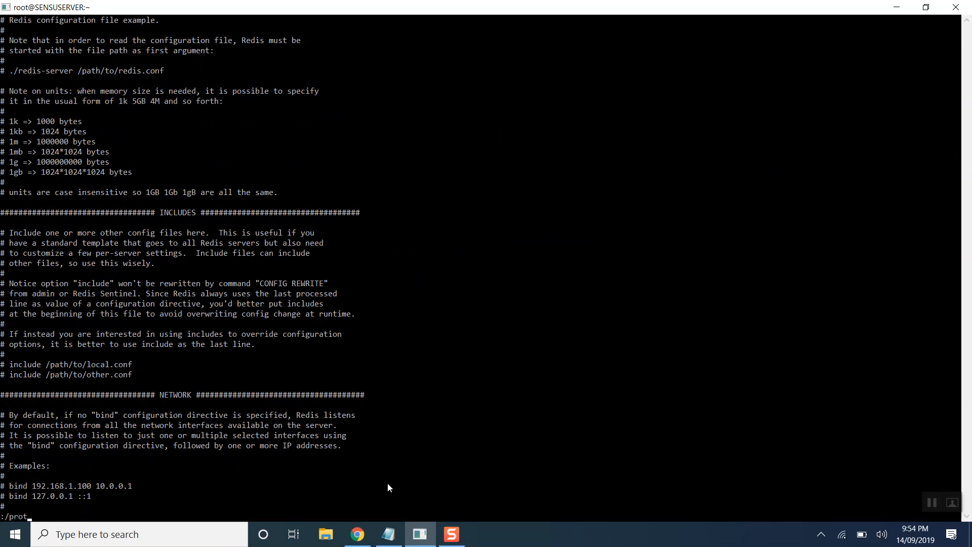
{"action": "type", "text": "ected-"}
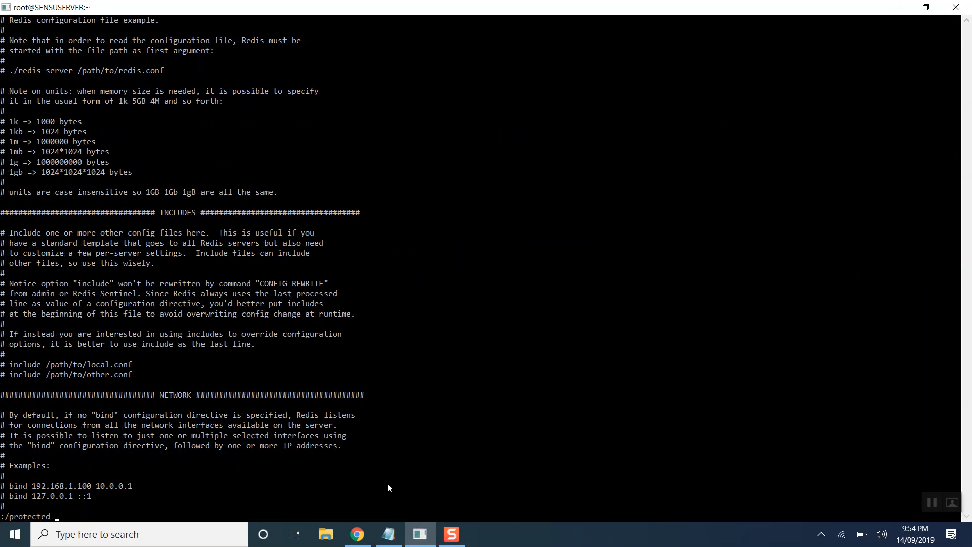
{"action": "scroll", "scroll_direction": "down", "scroll_amount": 3}
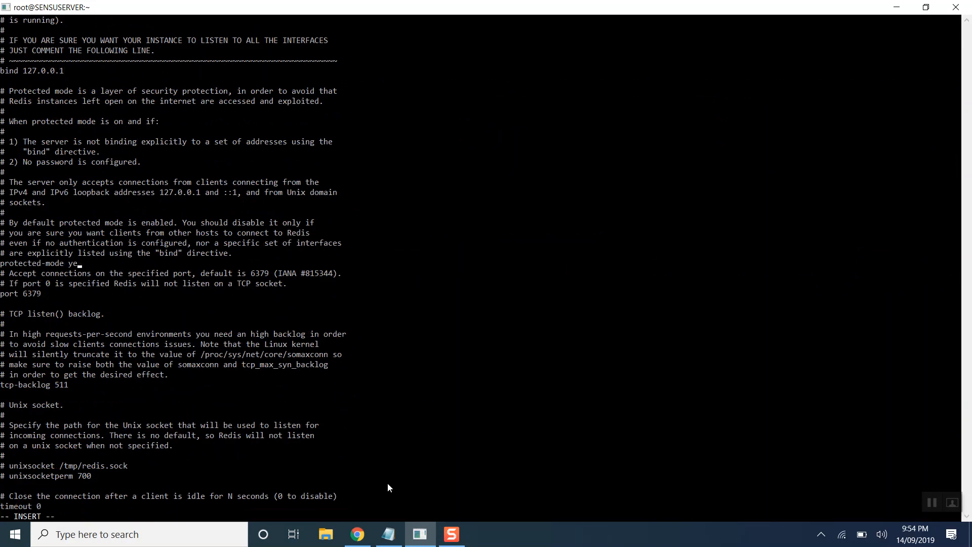
{"action": "type", "text": "no"}
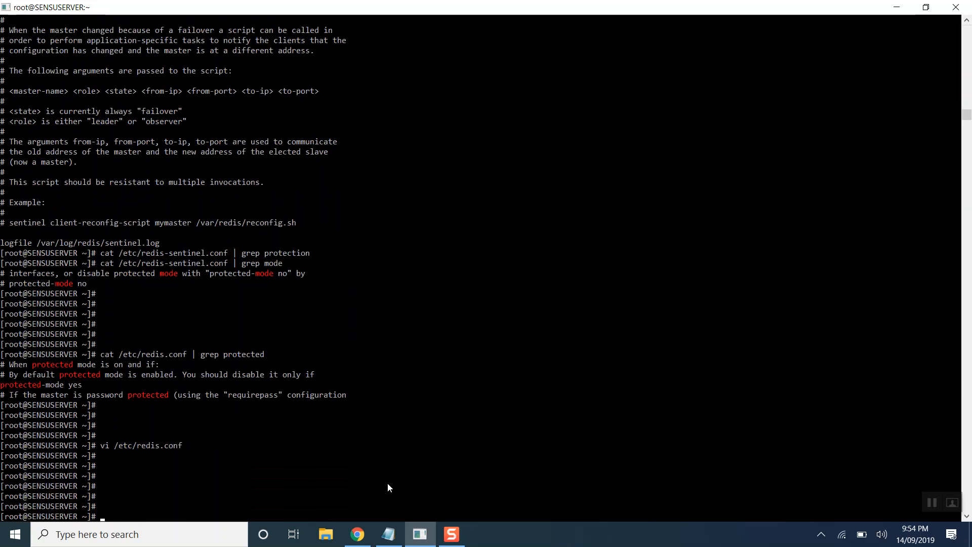
{"action": "mouse_move", "coordinate": [371, 528]}
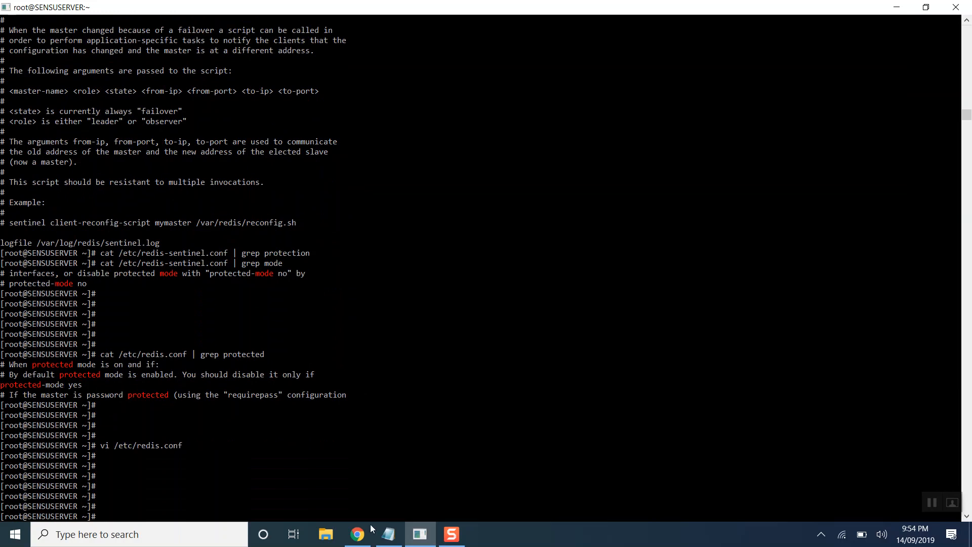
Step: Copy the guide's systemctl enable and start redis commands and run them on the server
{"action": "left_click", "coordinate": [357, 534]}
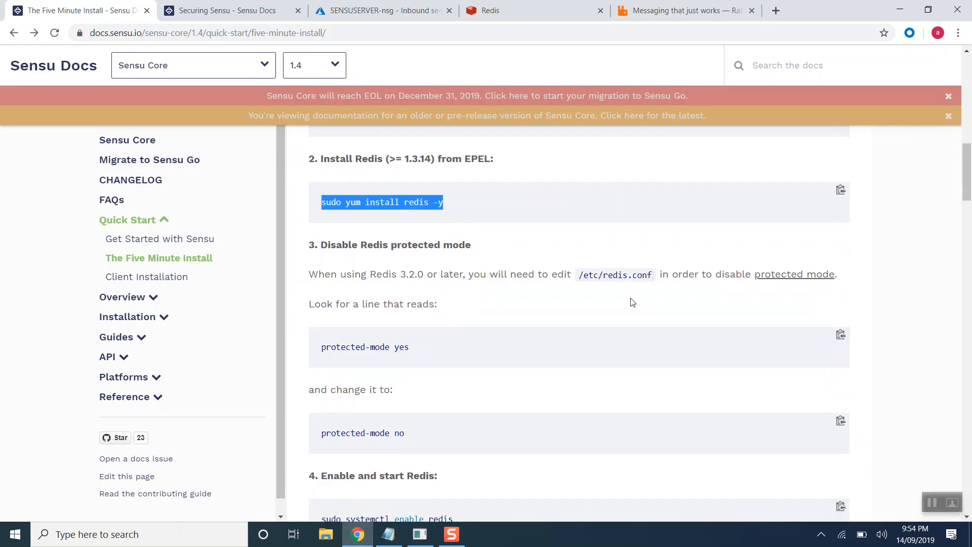
{"action": "scroll", "scroll_direction": "down", "scroll_amount": 3}
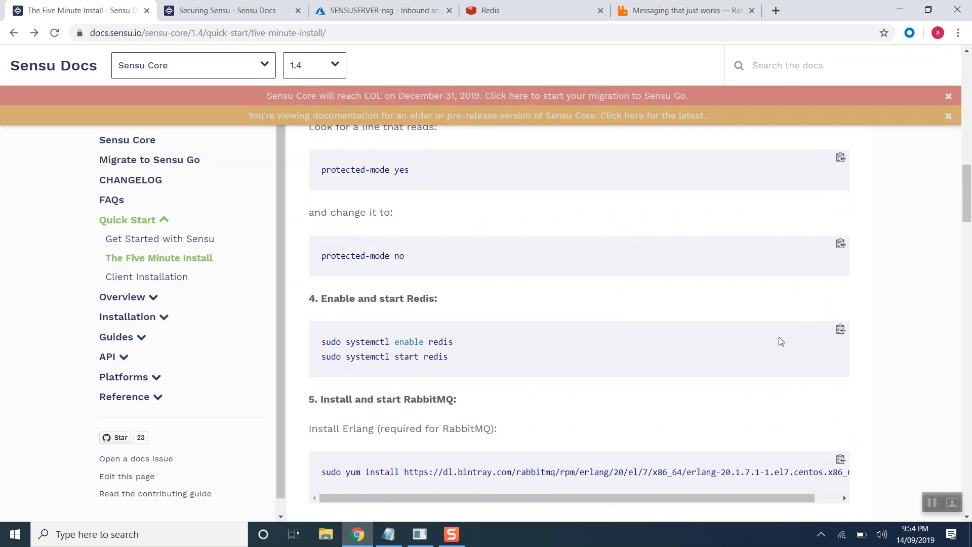
{"action": "left_click_drag", "start_coordinate": [322, 342], "coordinate": [448, 356]}
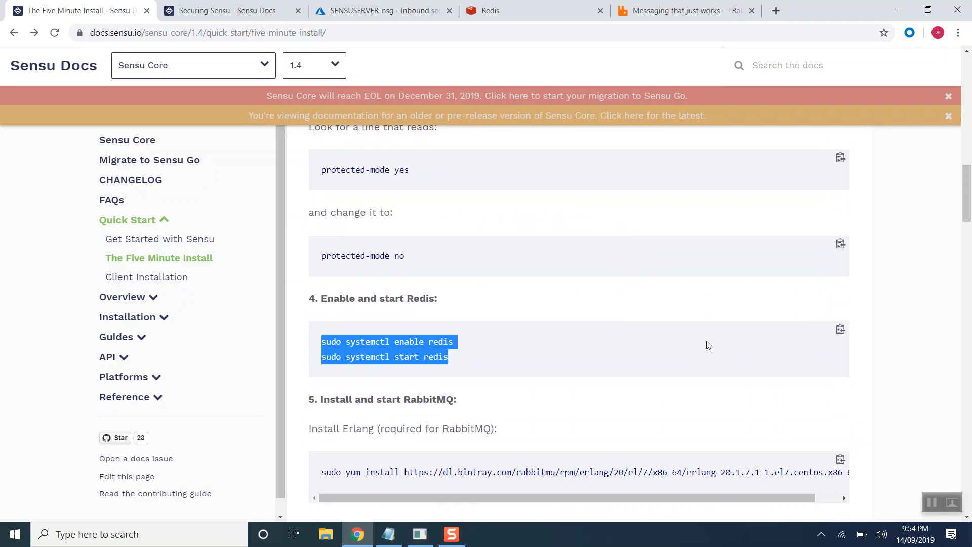
{"action": "left_click", "coordinate": [420, 535]}
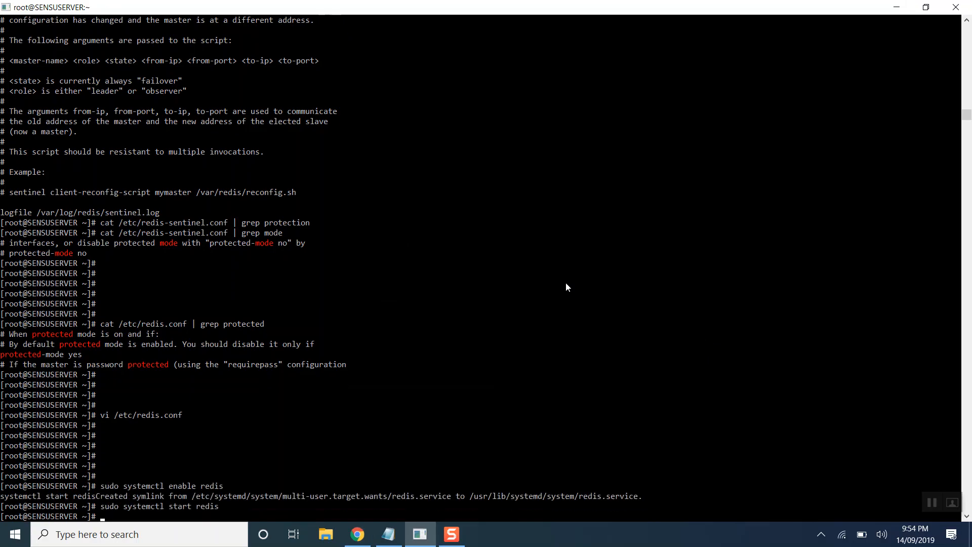
Step: Attempt the guide's Erlang and RabbitMQ yum installs, which fail with 'Cannot open… Skipping'
{"action": "left_click", "coordinate": [356, 534]}
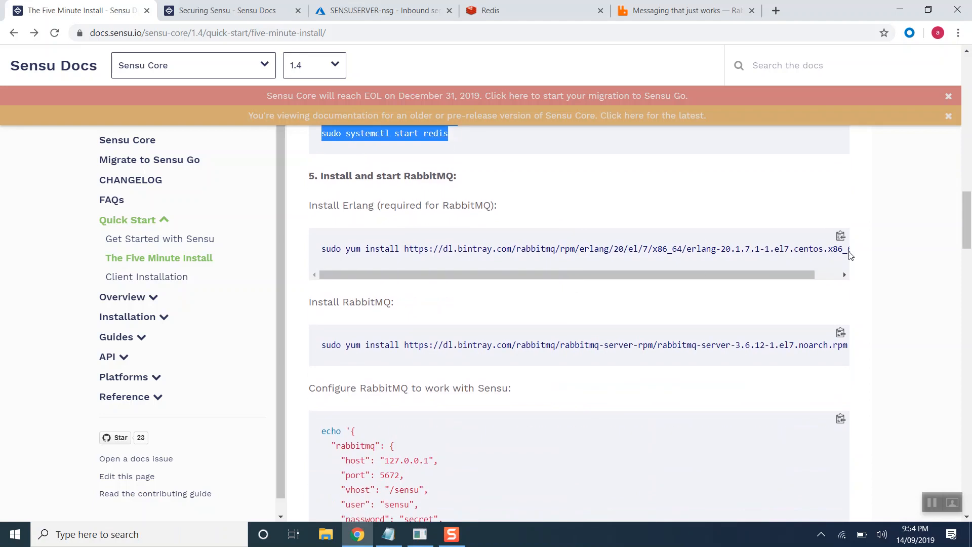
{"action": "scroll", "scroll_direction": "down", "scroll_amount": 3}
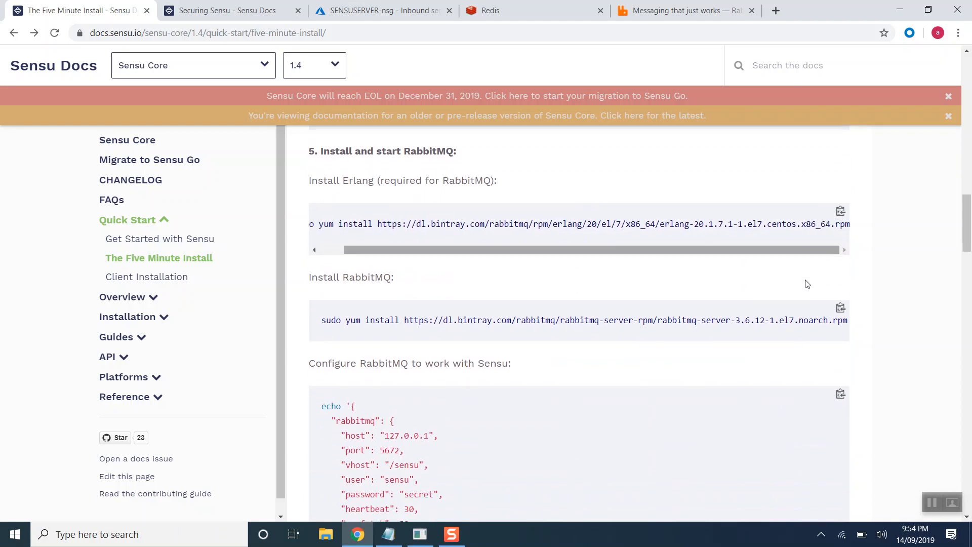
{"action": "scroll", "scroll_direction": "down", "scroll_amount": 3}
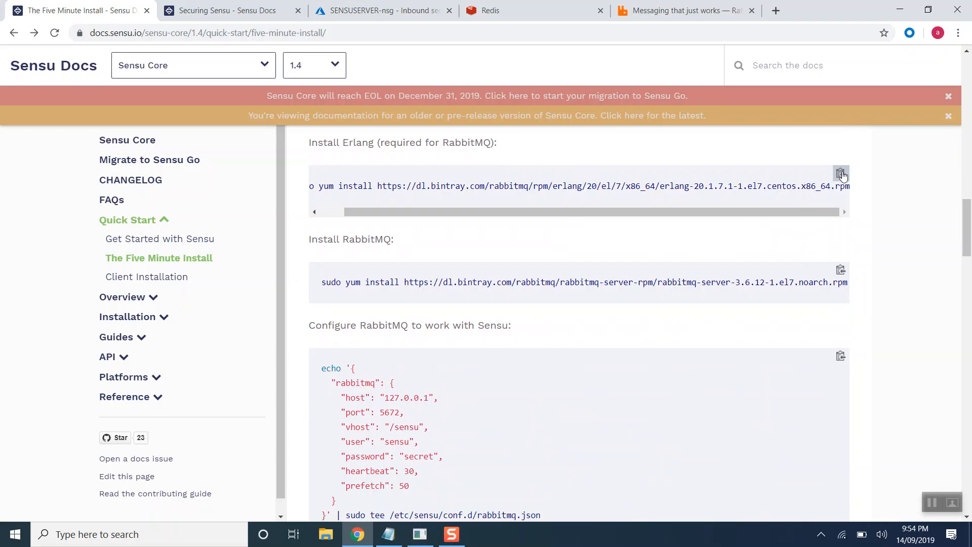
{"action": "left_click", "coordinate": [420, 534]}
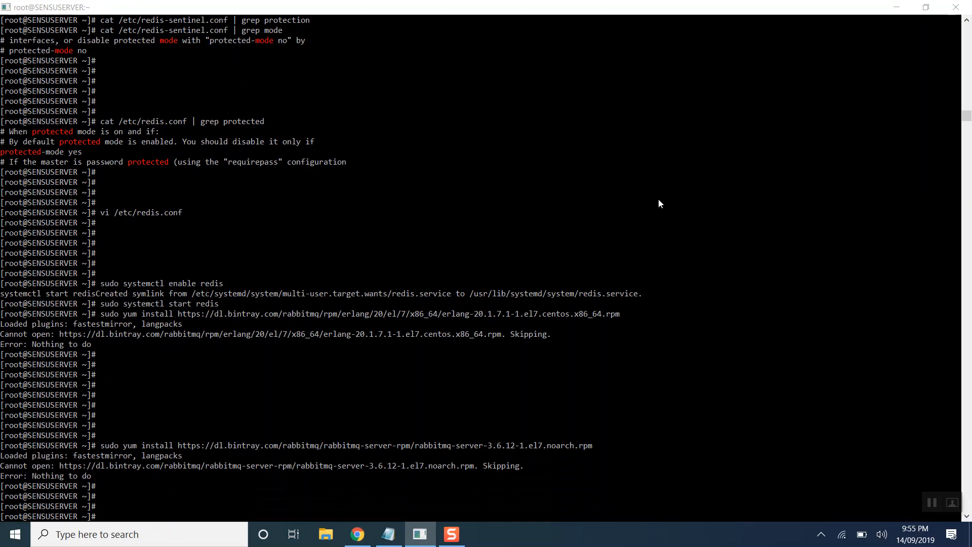
Step: Install Erlang 19.3.6 with yum from the template's just-testing bintray URL, then return to Notepad
{"action": "key", "text": "alt+tab"}
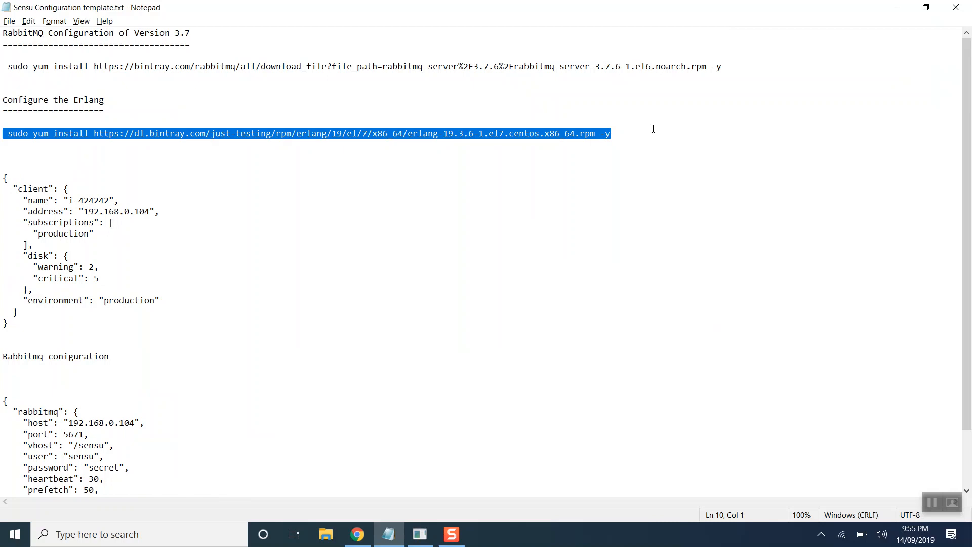
{"action": "left_click", "coordinate": [420, 534]}
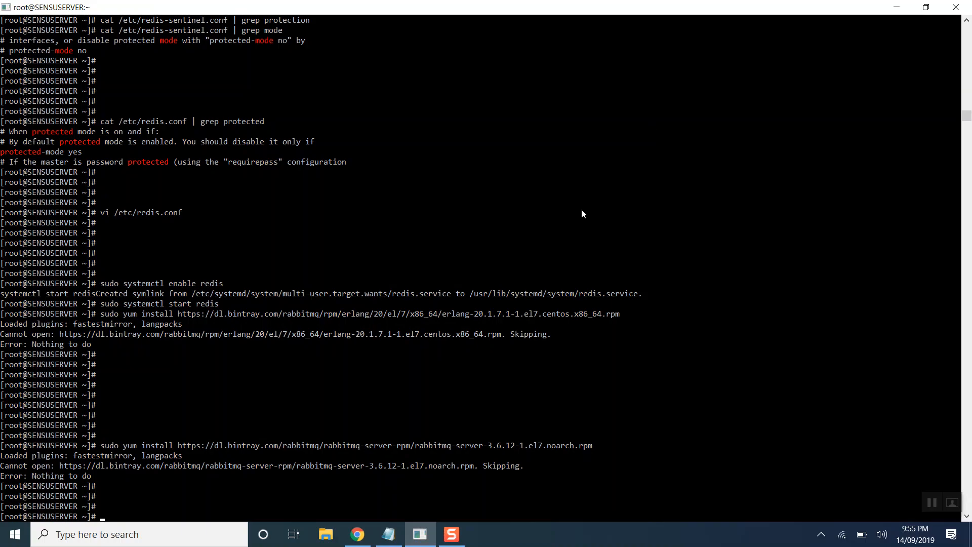
{"action": "type", "text": "sudo yum install https://dl.bintray.com/just-testing/rpm/erlang/19/el/7/x86_64/erlang-19.3.6-1.el7.centos.x86_64.rpm -y"}
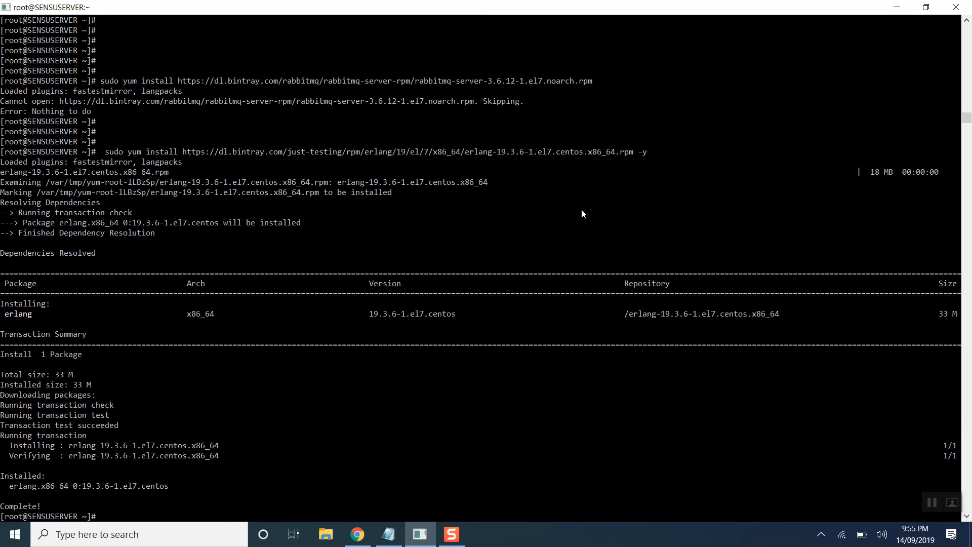
{"action": "key", "text": "Alt+Tab"}
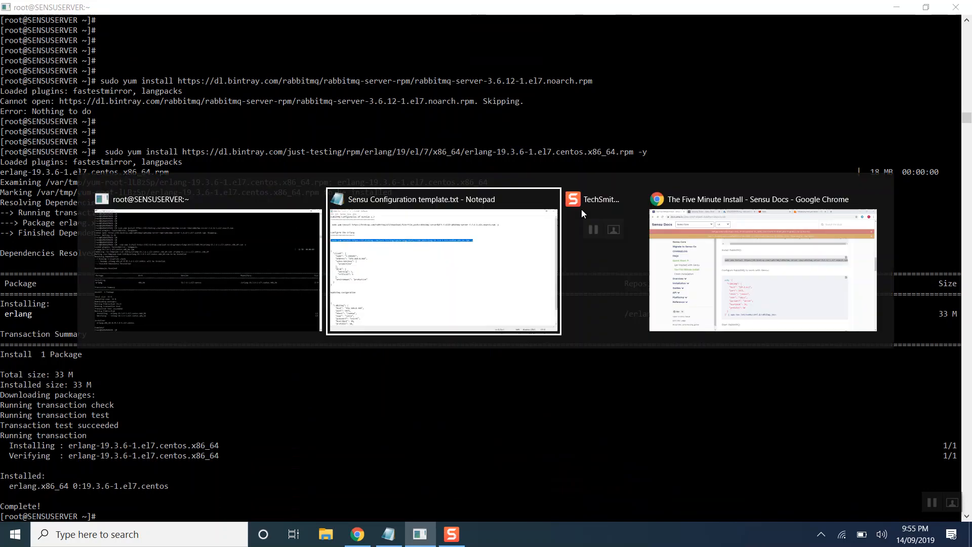
{"action": "left_click", "coordinate": [444, 199]}
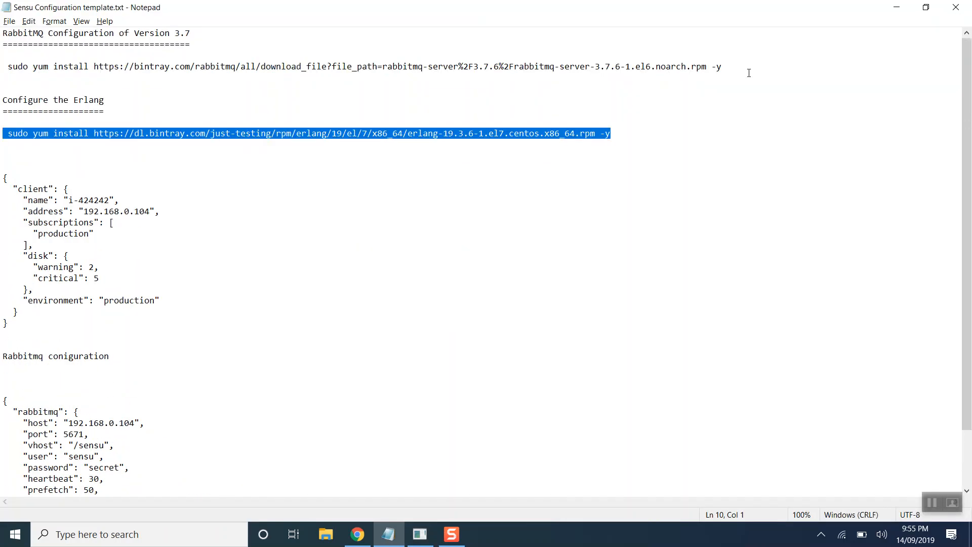
Step: Run the template's rabbitmq-server 3.7.6 yum install with socat, then return to the Sensu guide
{"action": "left_click", "coordinate": [729, 65]}
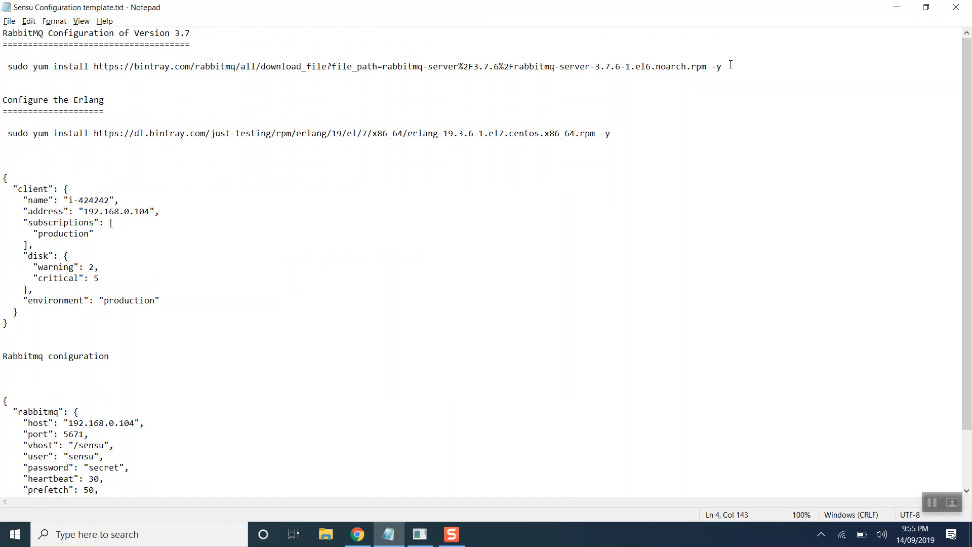
{"action": "left_click", "coordinate": [419, 534]}
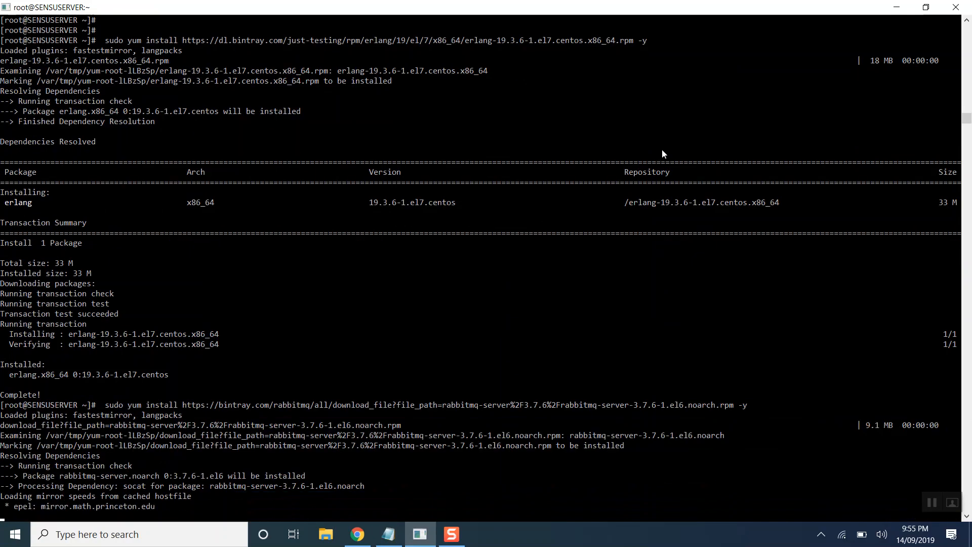
{"action": "scroll", "scroll_direction": "down", "scroll_amount": 3}
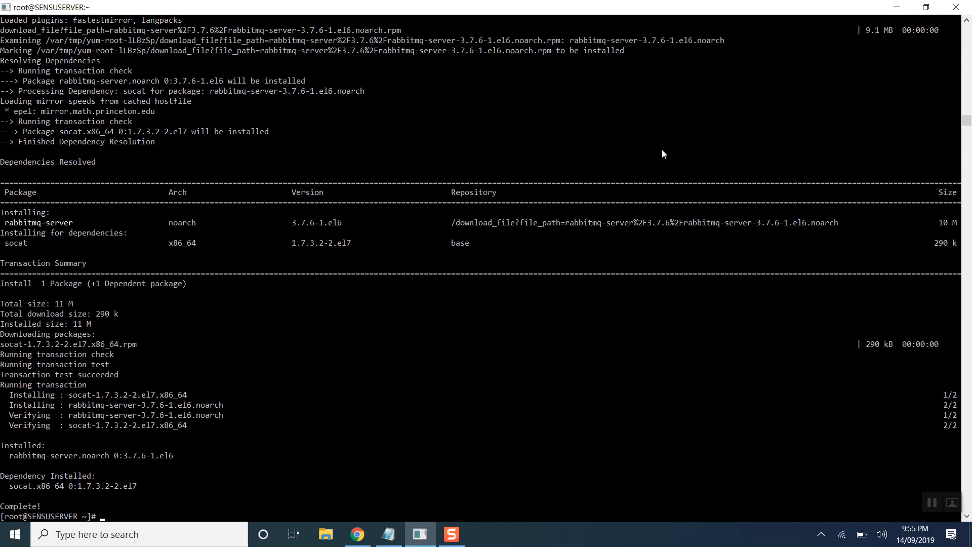
{"action": "left_click", "coordinate": [387, 534]}
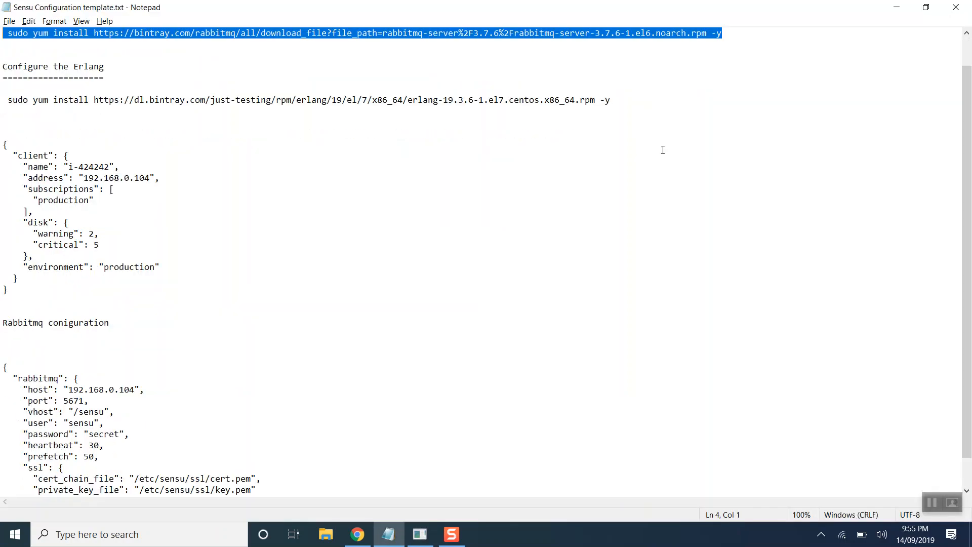
{"action": "left_click", "coordinate": [420, 534]}
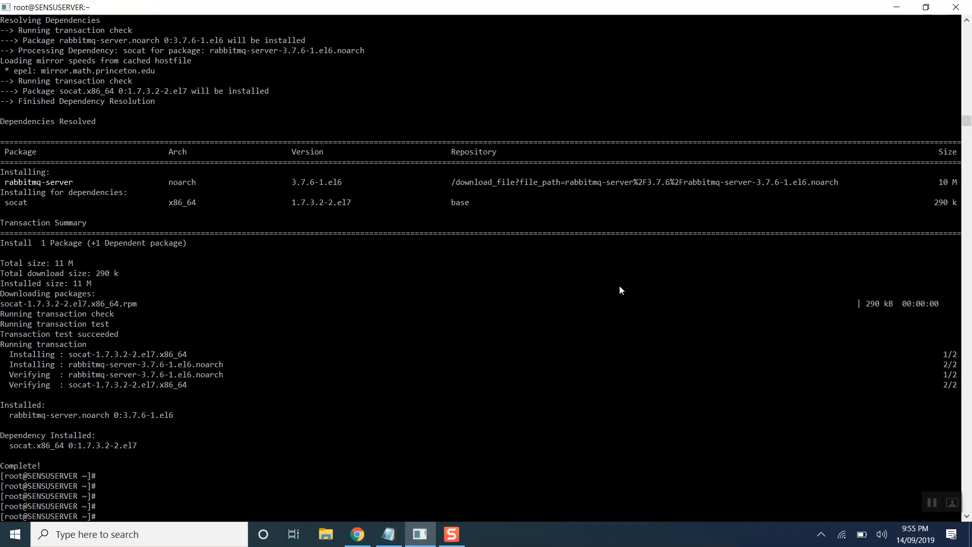
{"action": "left_click", "coordinate": [357, 534]}
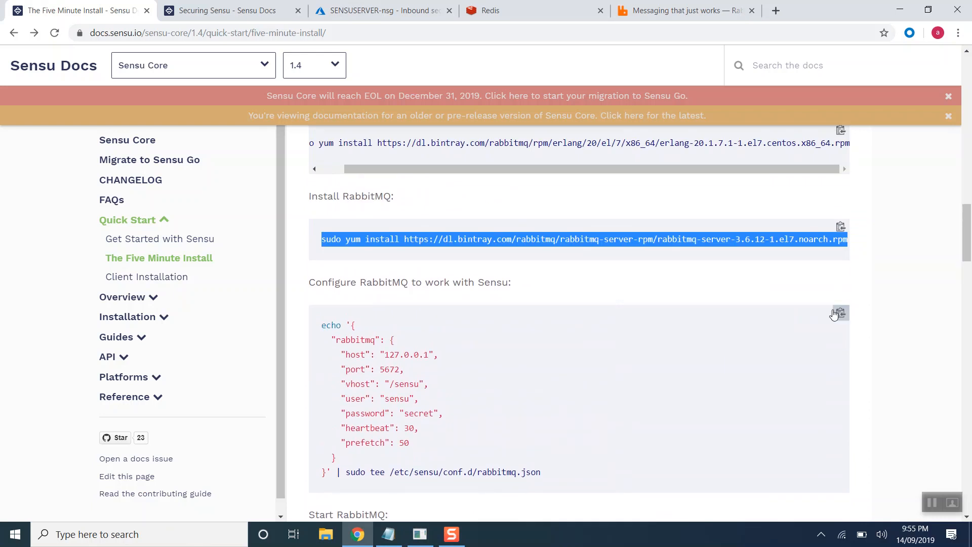
Step: Enable and start rabbitmq-server on SENSUSERVER
{"action": "left_click", "coordinate": [420, 534]}
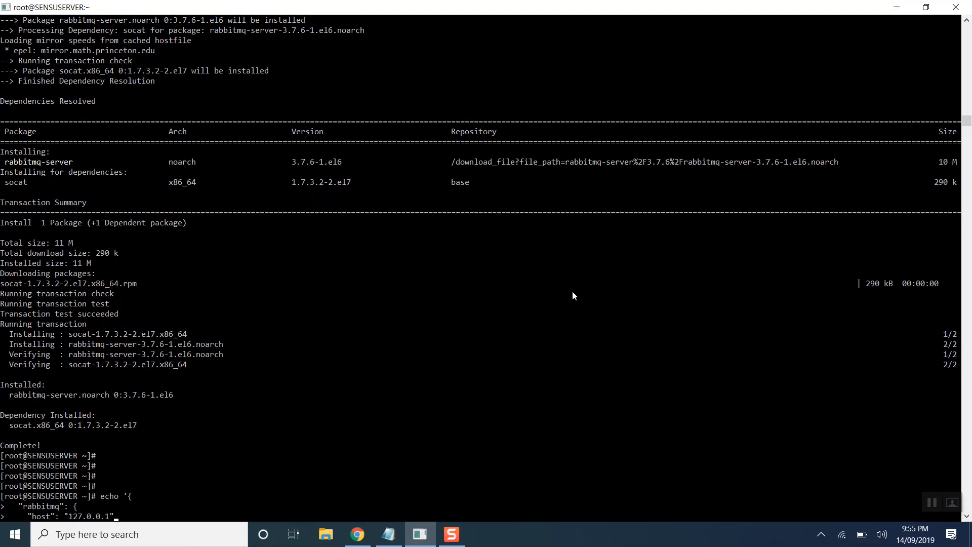
{"action": "key", "text": "Return"}
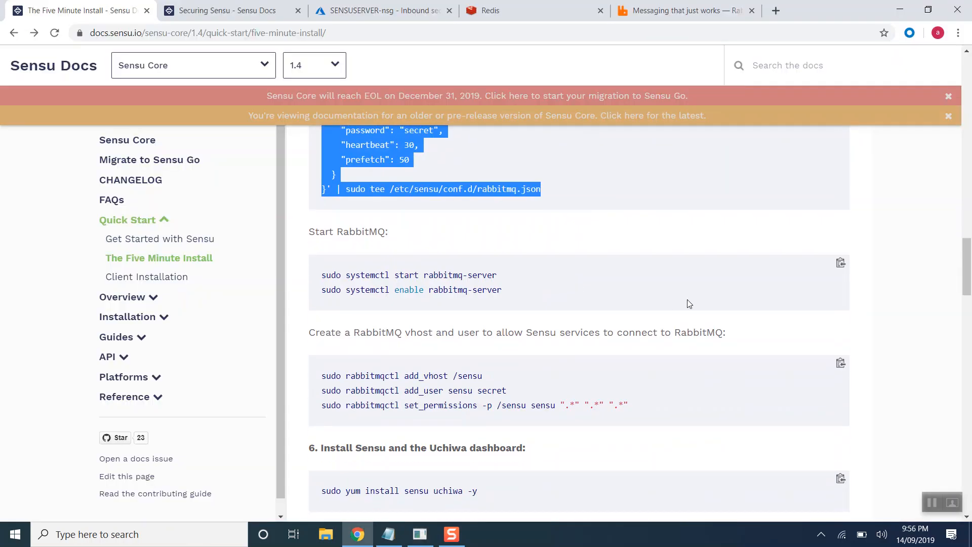
{"action": "left_click", "coordinate": [420, 534]}
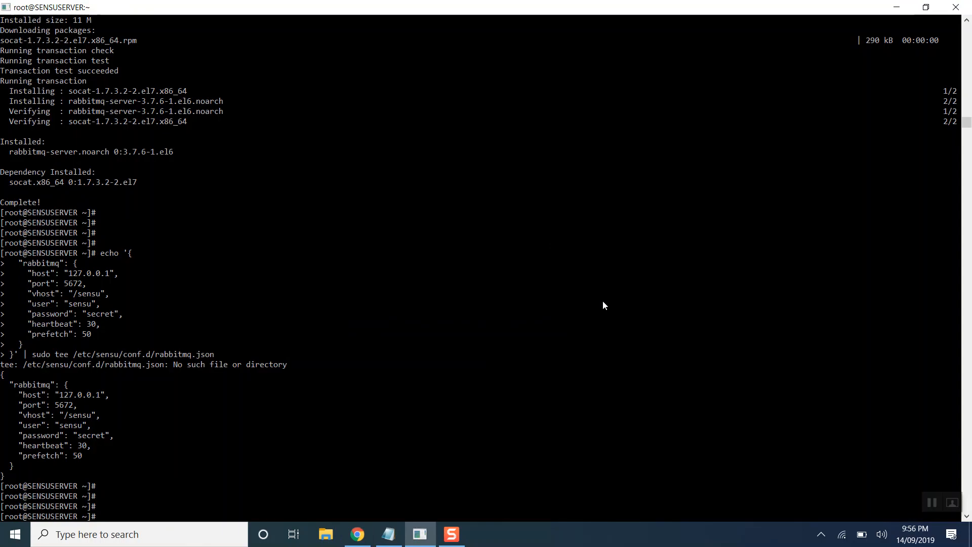
{"action": "type", "text": "sudo systemctl start rabbitmq-server"}
{"action": "type", "text": "sudo systemctl enable rabbitmq-server"}
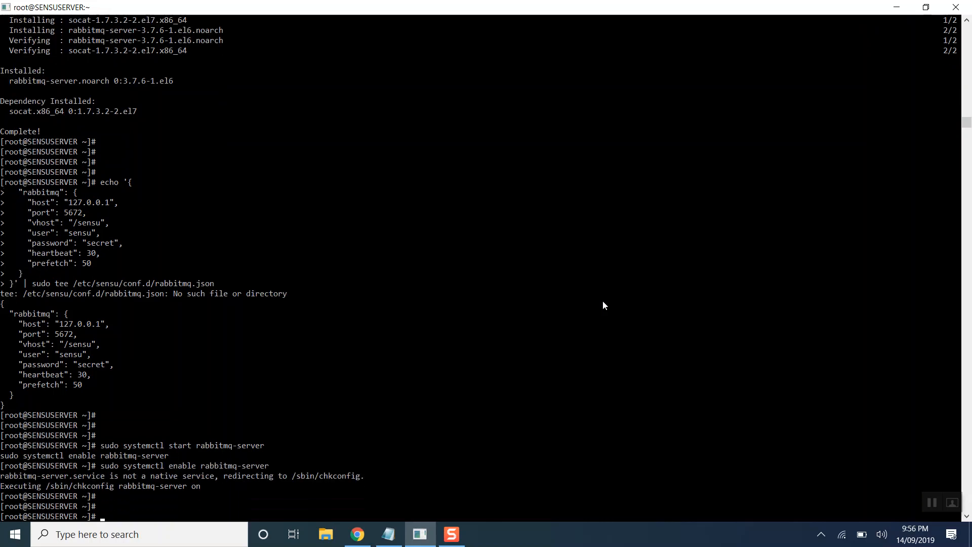
Step: Add the /sensu RabbitMQ vhost and user, then begin installing Sensu and Uchiwa
{"action": "left_click", "coordinate": [357, 534]}
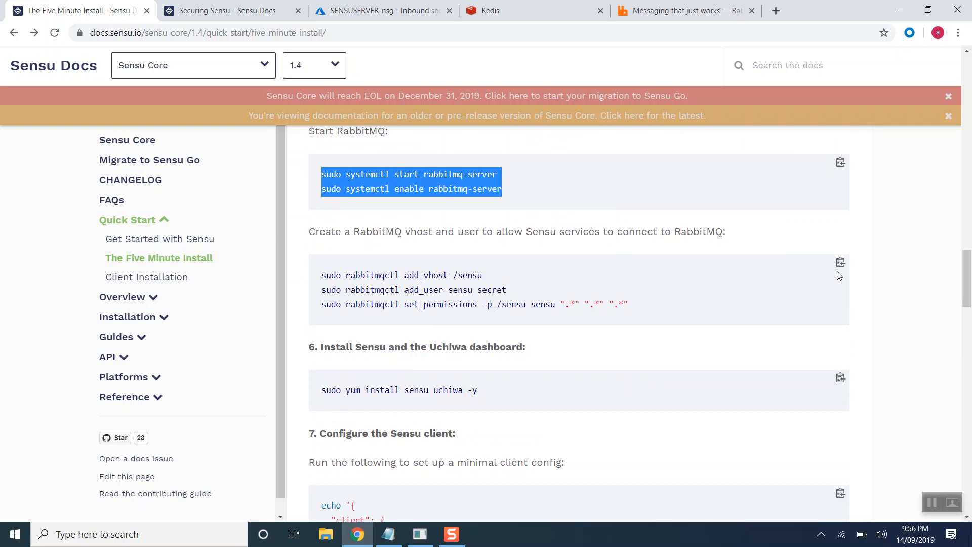
{"action": "left_click", "coordinate": [420, 534]}
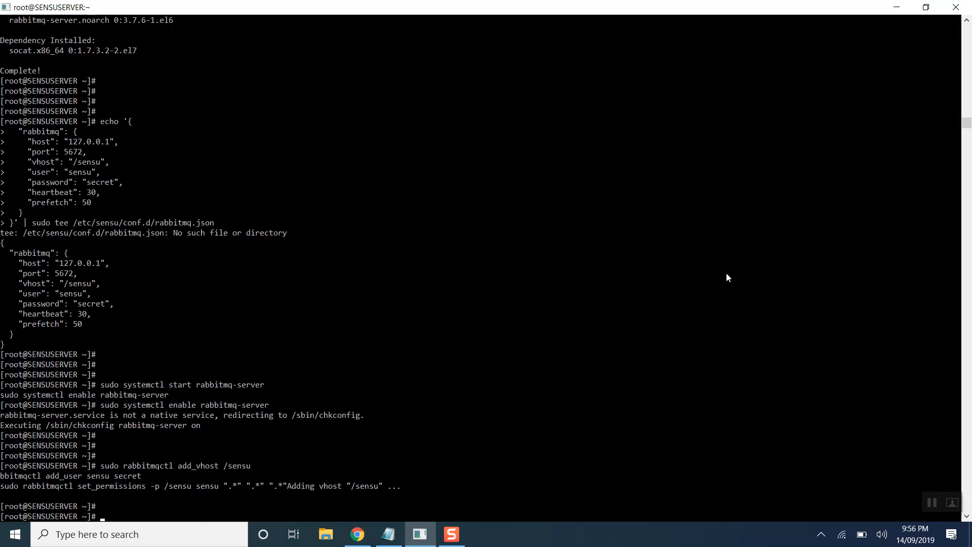
{"action": "left_click", "coordinate": [357, 534]}
{"action": "type", "text": "sudo yum install sensu uchiwa -y"}
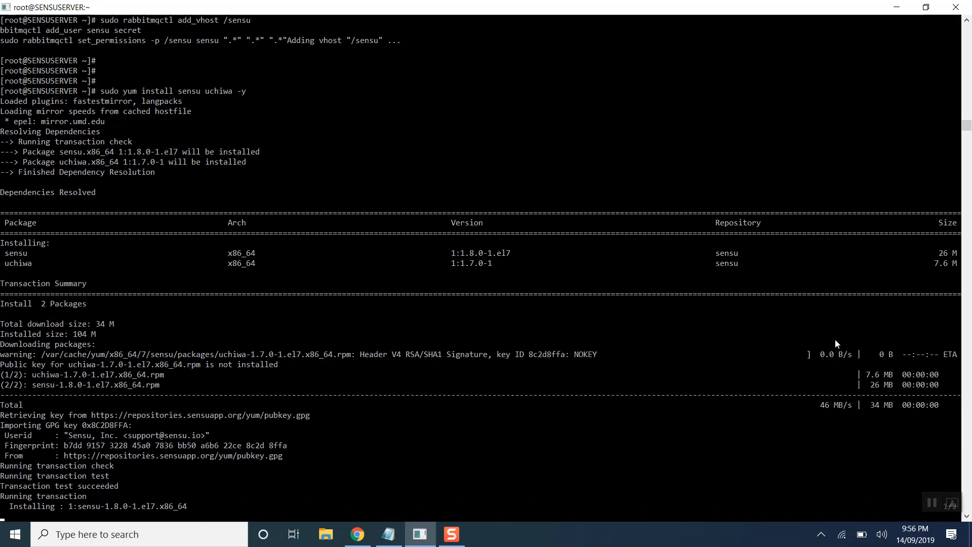
Step: Finish the Sensu 1.8.0 and Uchiwa install and write client.json and uchiwa.json
{"action": "scroll", "scroll_direction": "down", "scroll_amount": 3}
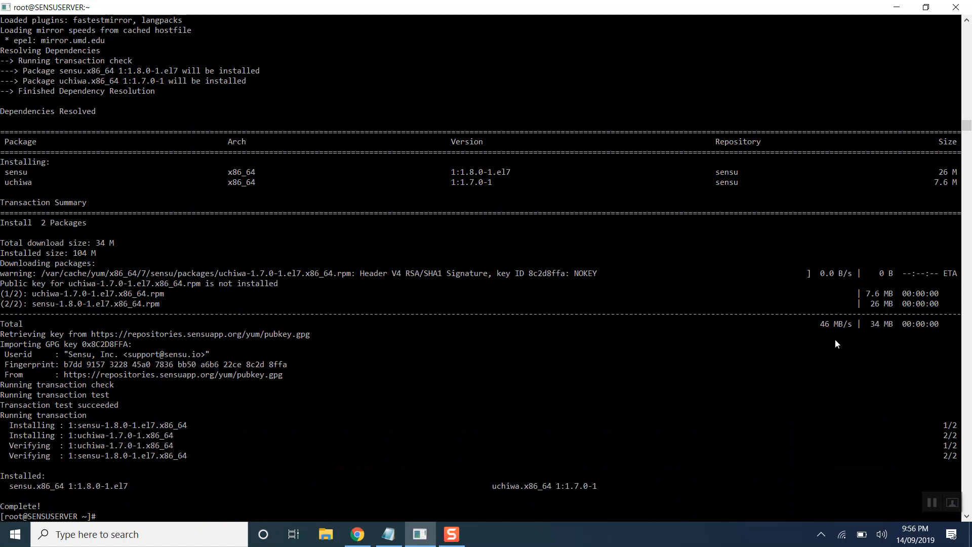
{"action": "left_click", "coordinate": [357, 534]}
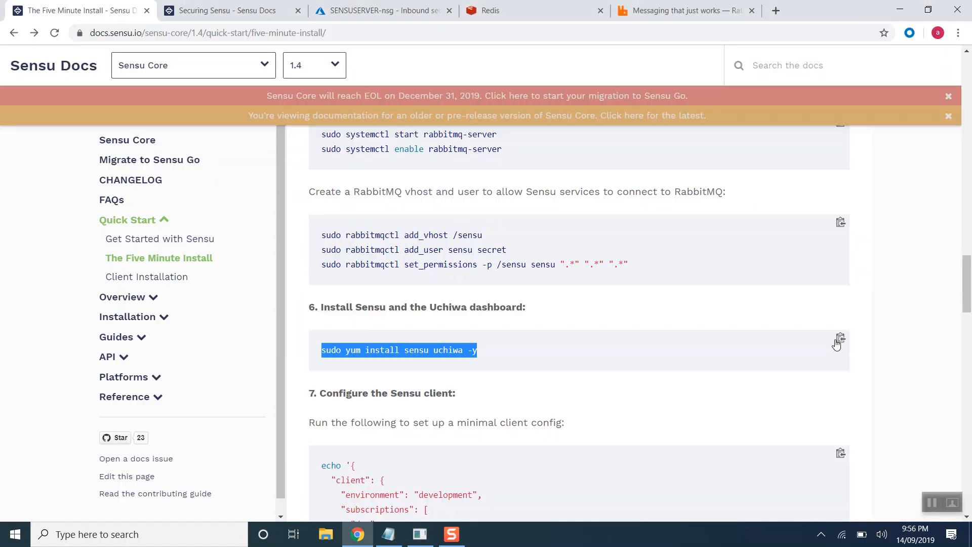
{"action": "scroll", "scroll_direction": "down", "scroll_amount": 3}
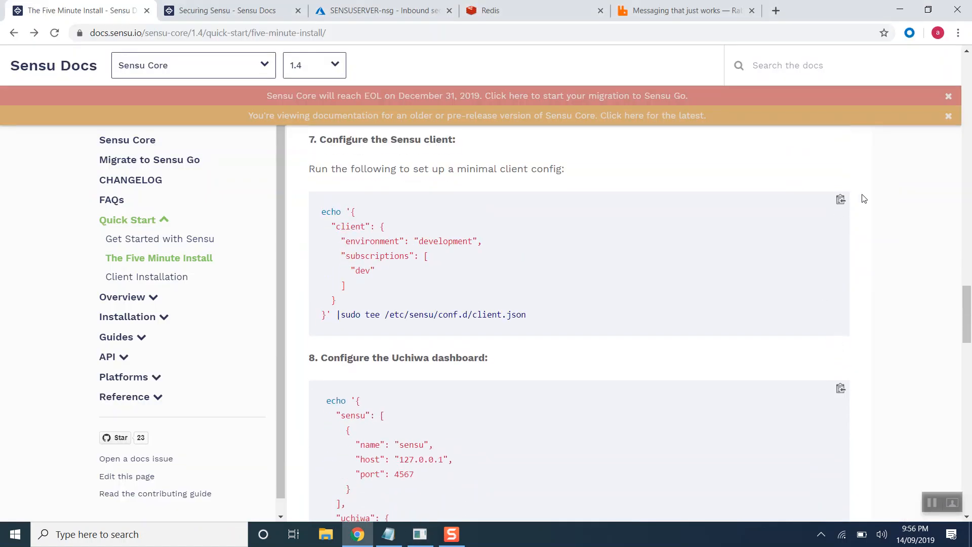
{"action": "left_click", "coordinate": [420, 534]}
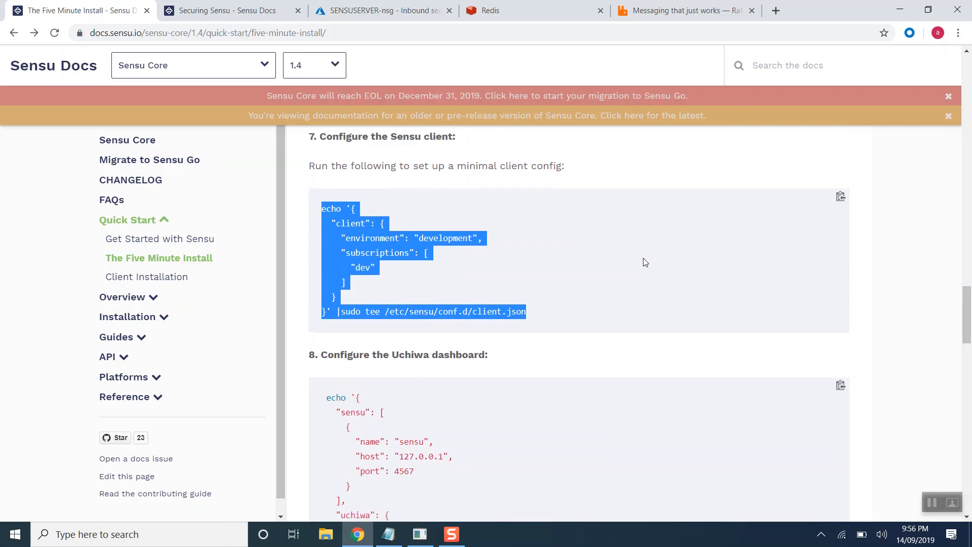
{"action": "scroll", "scroll_direction": "down", "scroll_amount": 3}
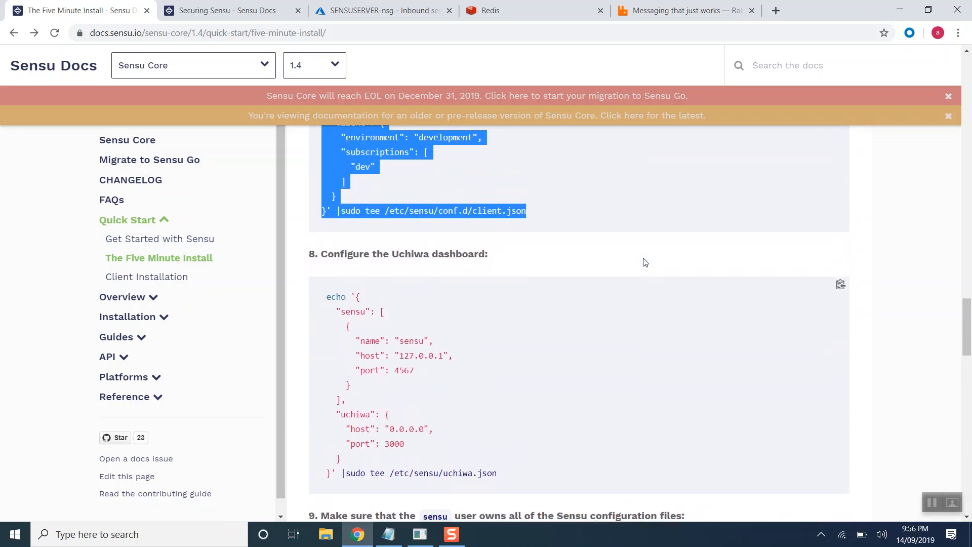
{"action": "scroll", "scroll_direction": "down", "scroll_amount": 3}
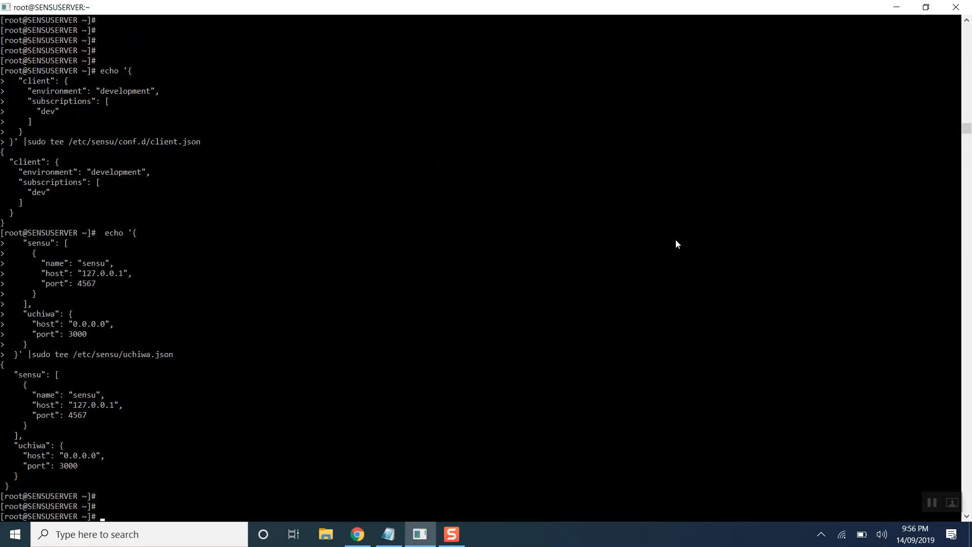
Step: Chown /etc/sensu to sensu, then enable and start Sensu server, API, client and Uchiwa
{"action": "left_click", "coordinate": [357, 534]}
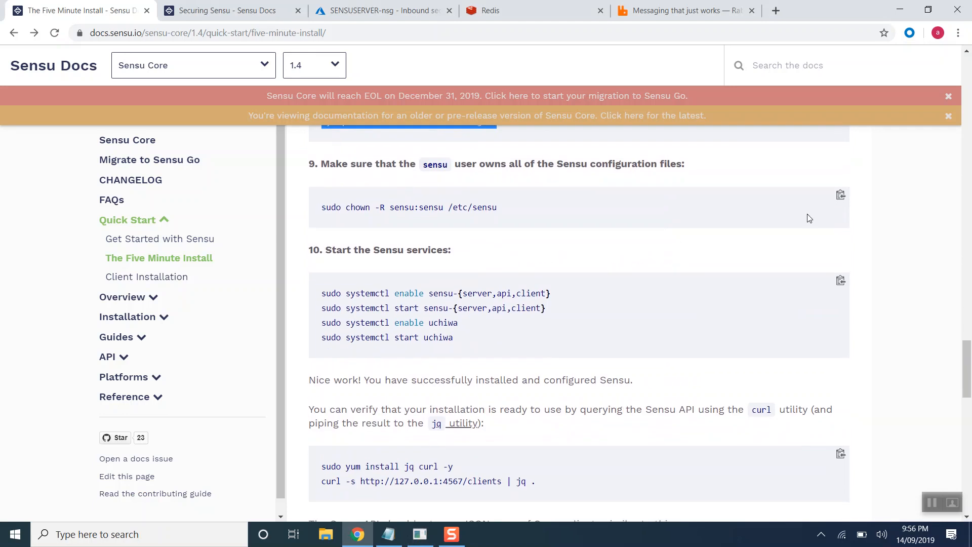
{"action": "left_click", "coordinate": [420, 534]}
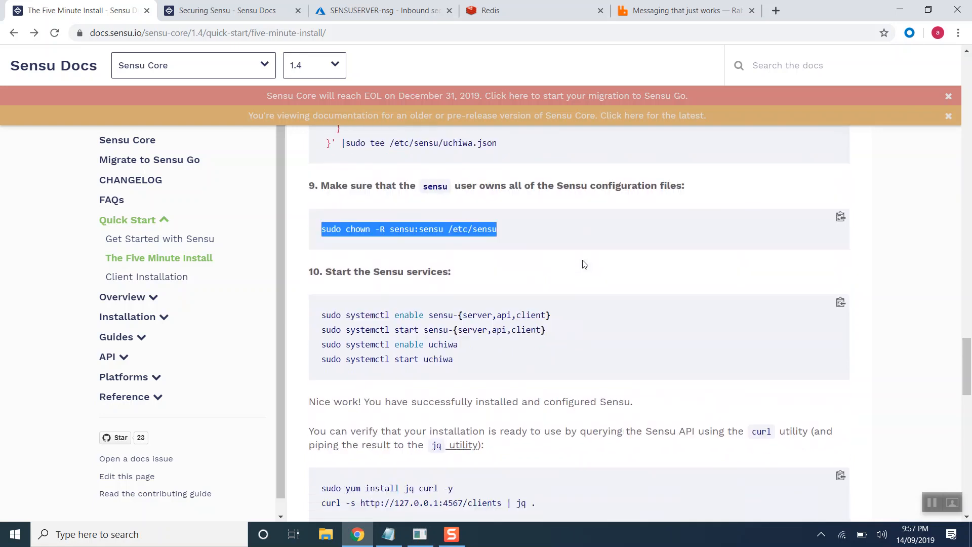
{"action": "scroll", "scroll_direction": "down", "scroll_amount": 3}
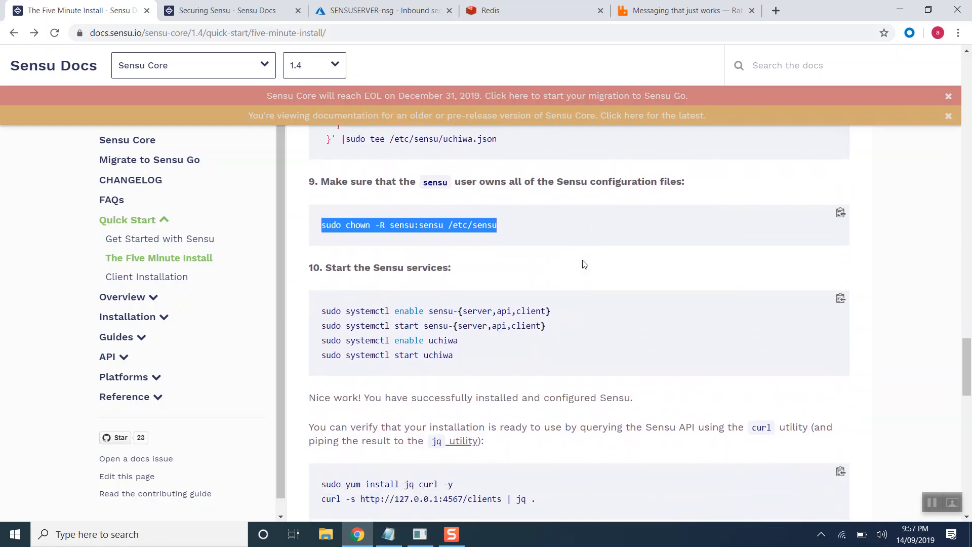
{"action": "scroll", "scroll_direction": "down", "scroll_amount": 3}
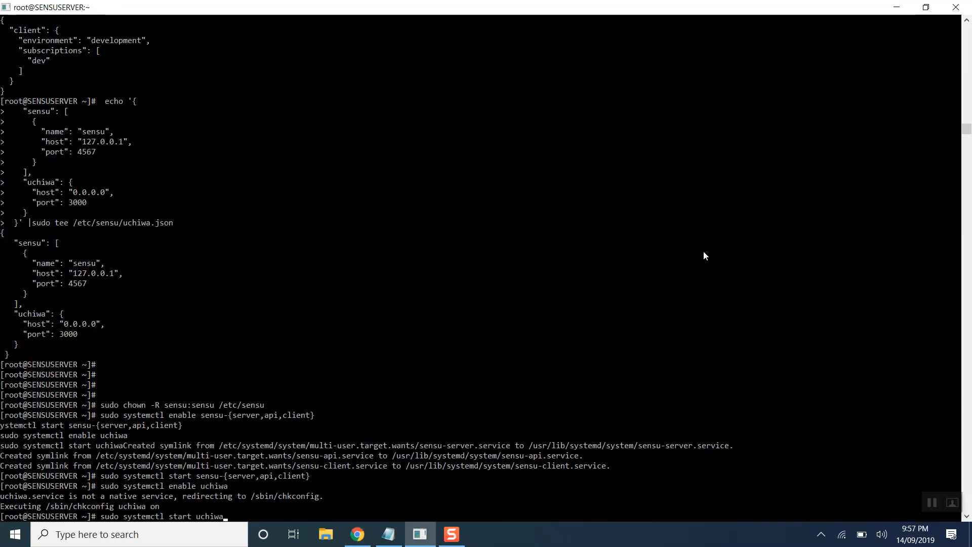
{"action": "left_click", "coordinate": [357, 535]}
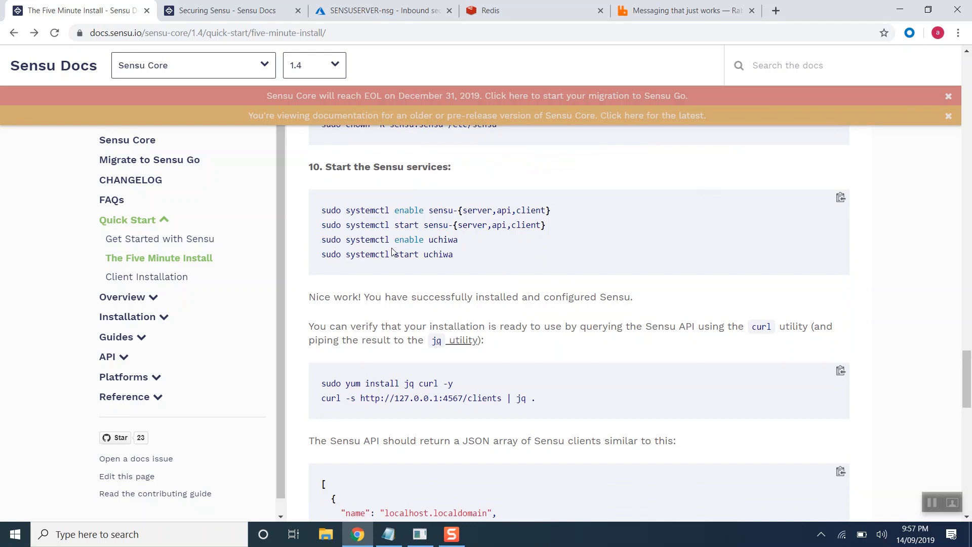
{"action": "scroll", "scroll_direction": "down", "scroll_amount": 3}
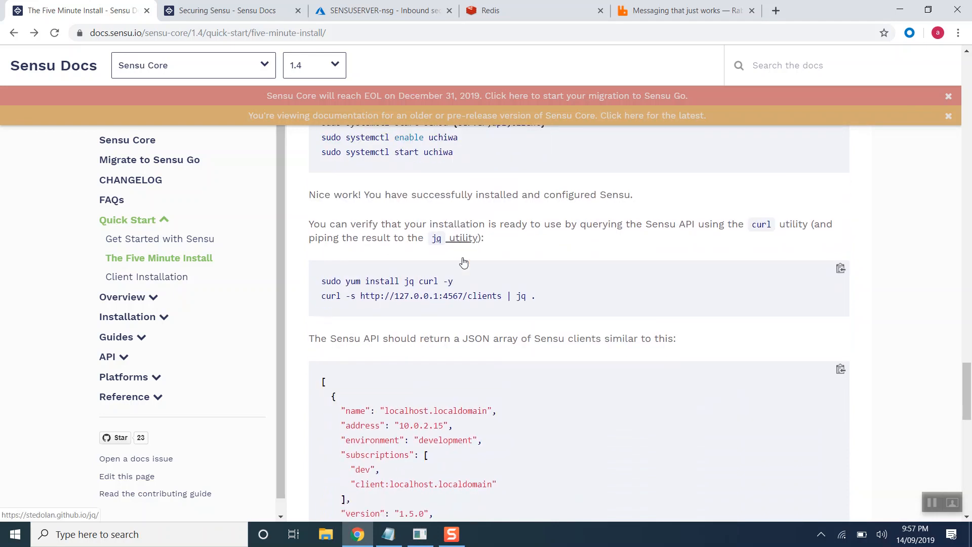
{"action": "scroll", "scroll_direction": "down", "scroll_amount": 3}
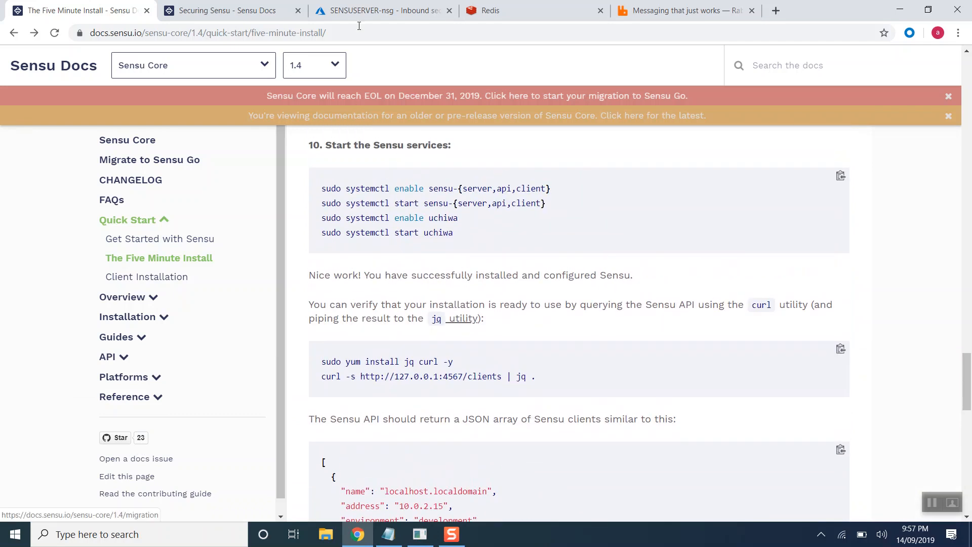
Step: Find SENSUSERVER-ip's public IP 13.68.200.197 under RGSENSU, then open a new tab
{"action": "left_click", "coordinate": [388, 10]}
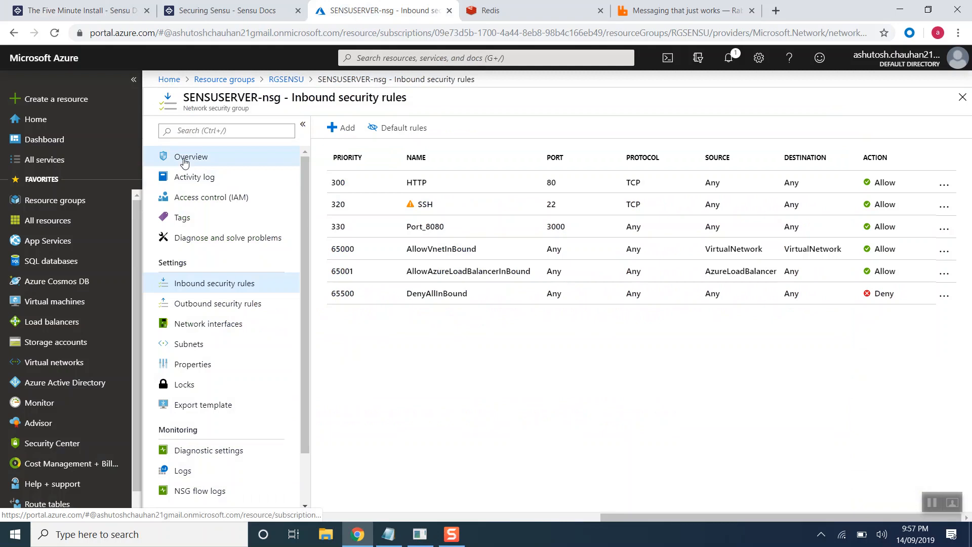
{"action": "left_click", "coordinate": [190, 156]}
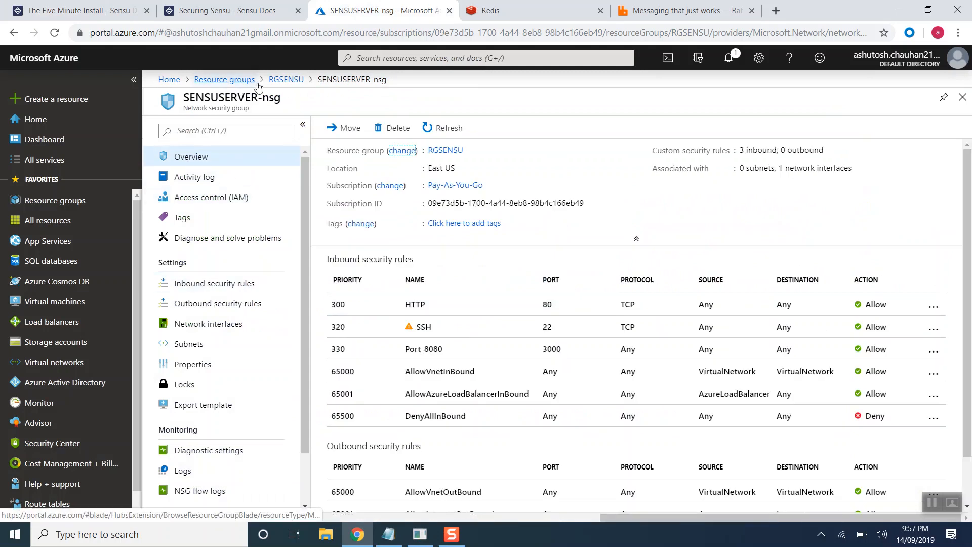
{"action": "left_click", "coordinate": [224, 79]}
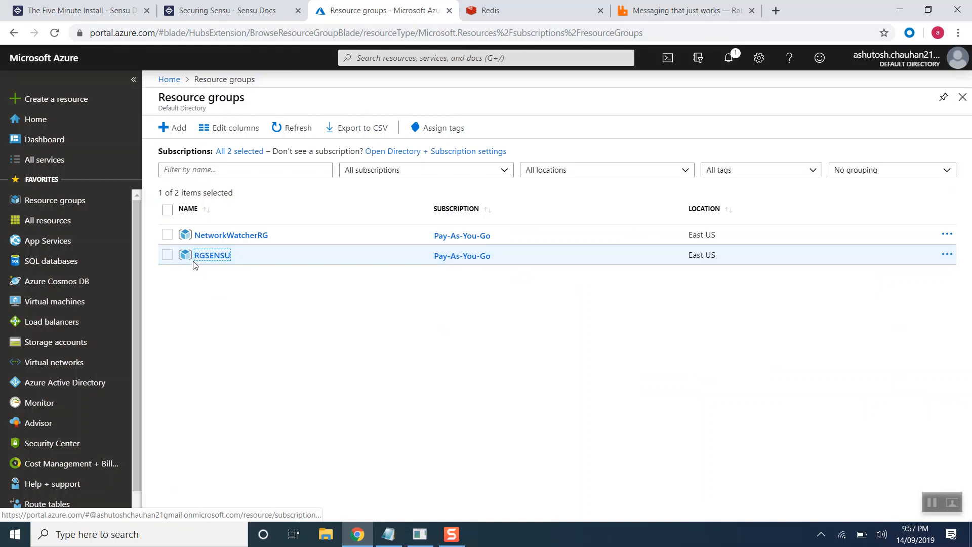
{"action": "left_click", "coordinate": [212, 255]}
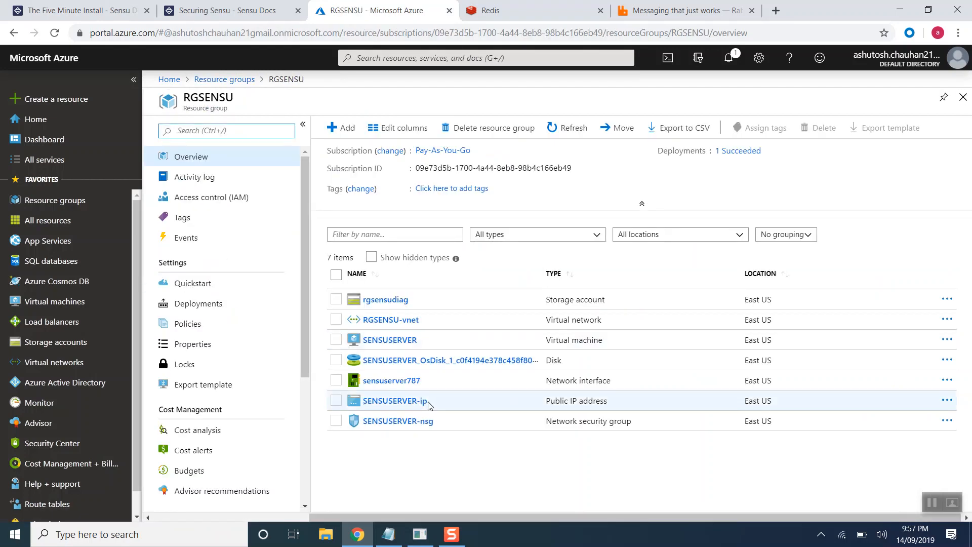
{"action": "left_click", "coordinate": [393, 400]}
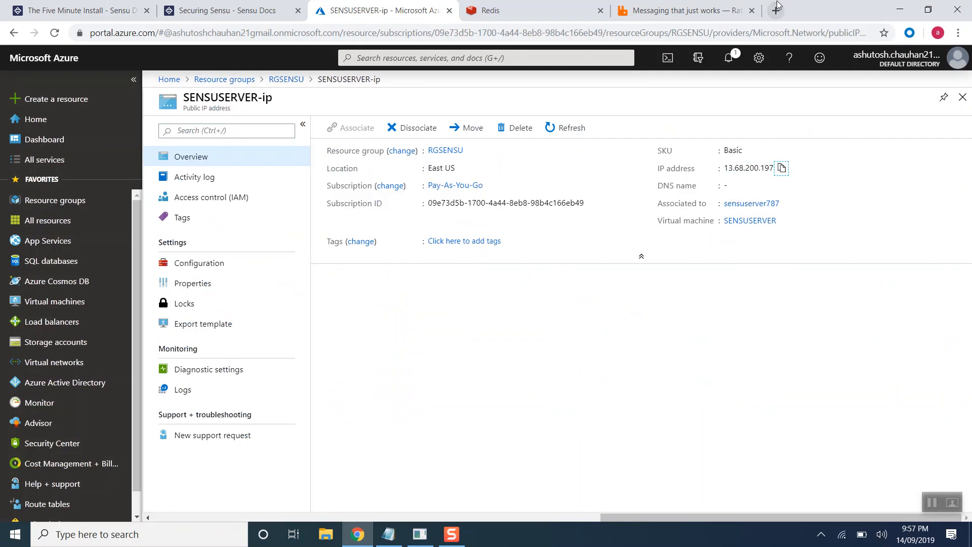
{"action": "left_click", "coordinate": [775, 9]}
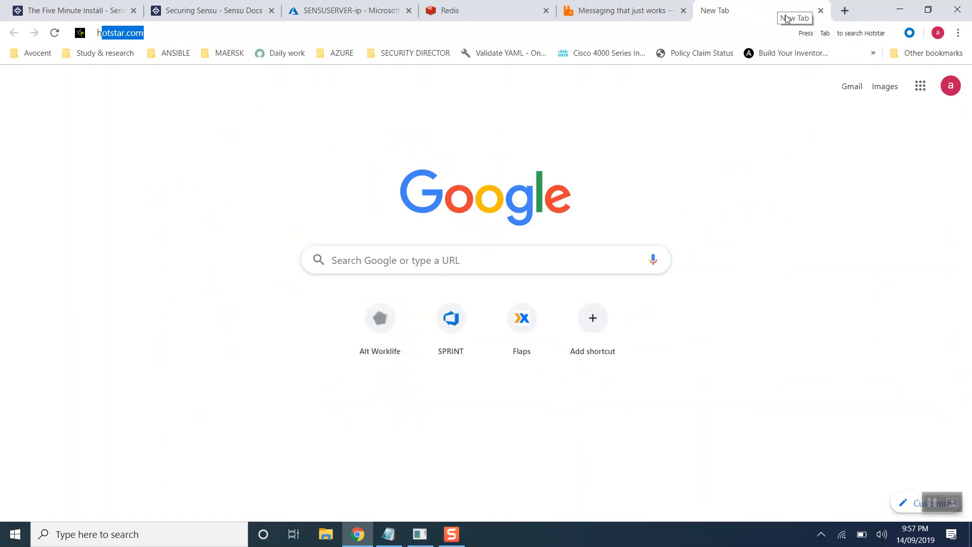
{"action": "type", "text": "https://www.youtube.com"}
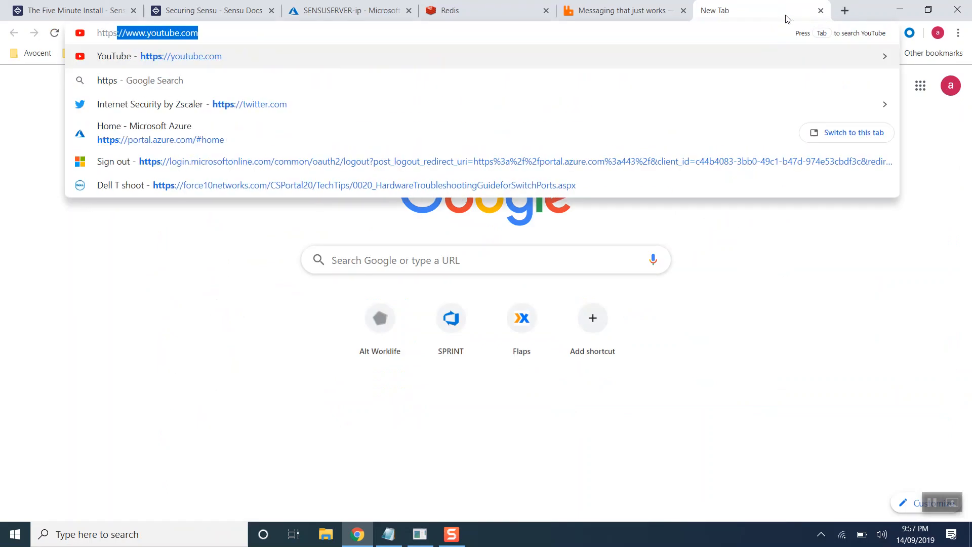
{"action": "type", "text": "https://13.68.200.197"}
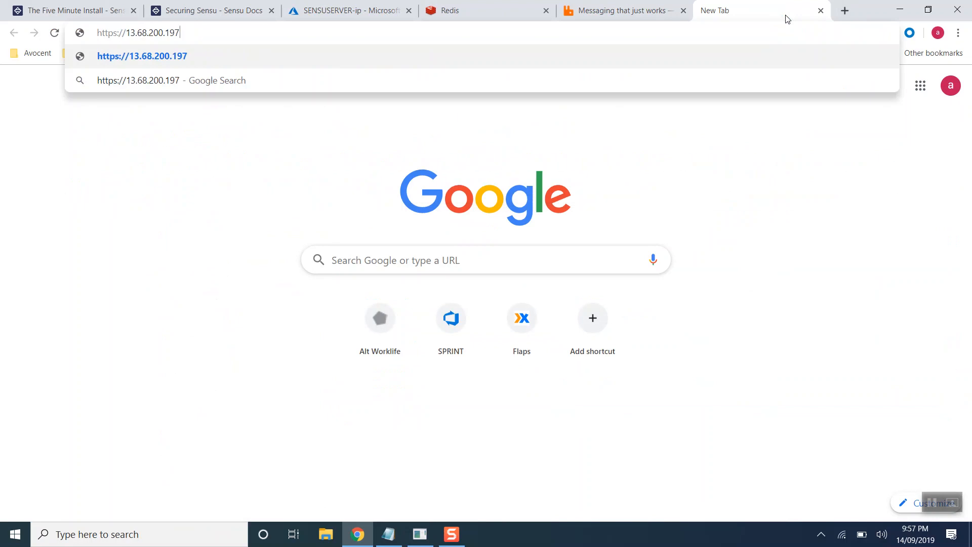
{"action": "type", "text": ":3000/#/events"}
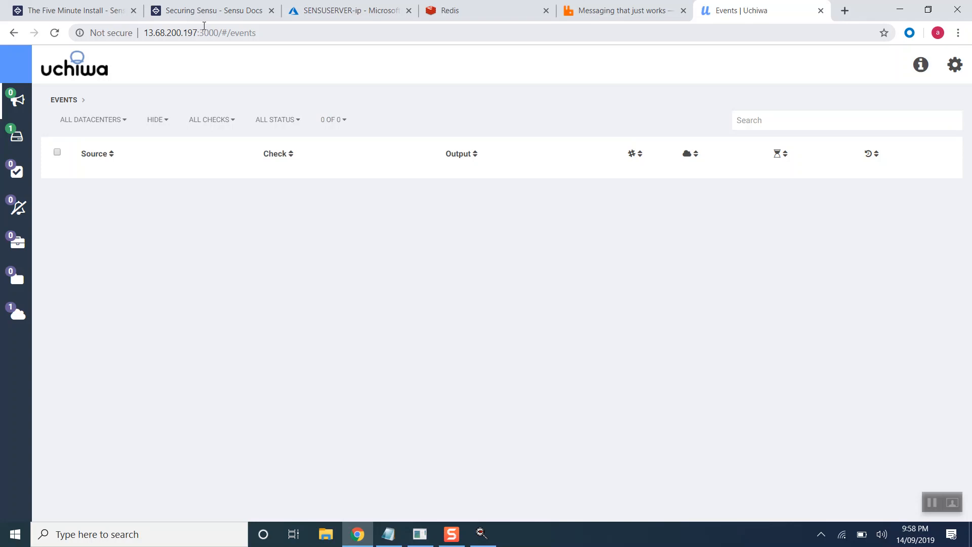
Step: Open the SENSUSERVER client (version 1.8.0) in Uchiwa to see its keepalive check
{"action": "left_click", "coordinate": [16, 138]}
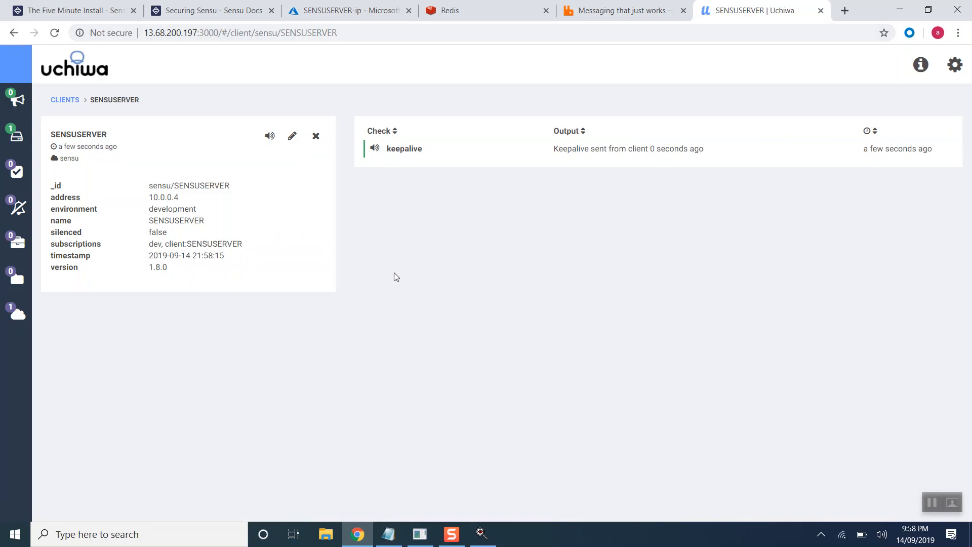
{"action": "mouse_move", "coordinate": [362, 334]}
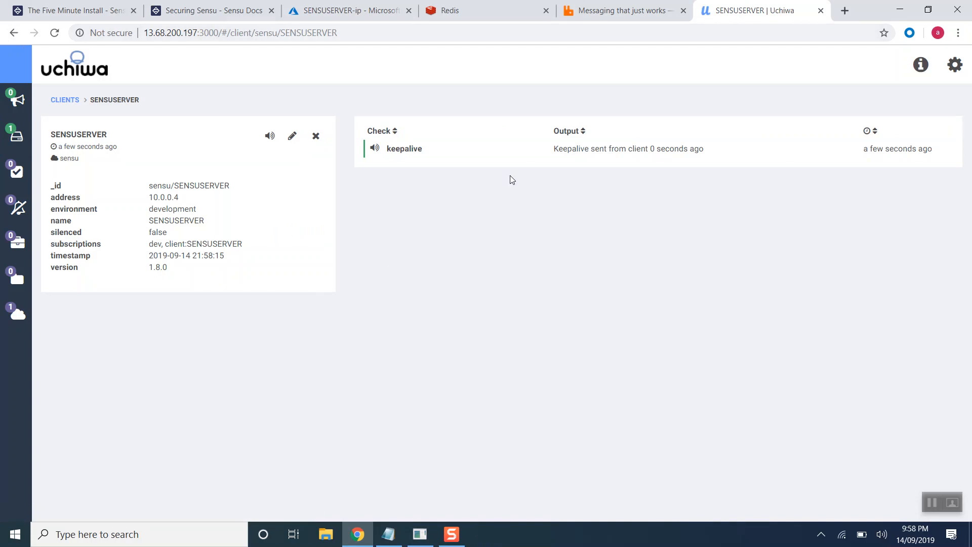
{"action": "mouse_move", "coordinate": [371, 223]}
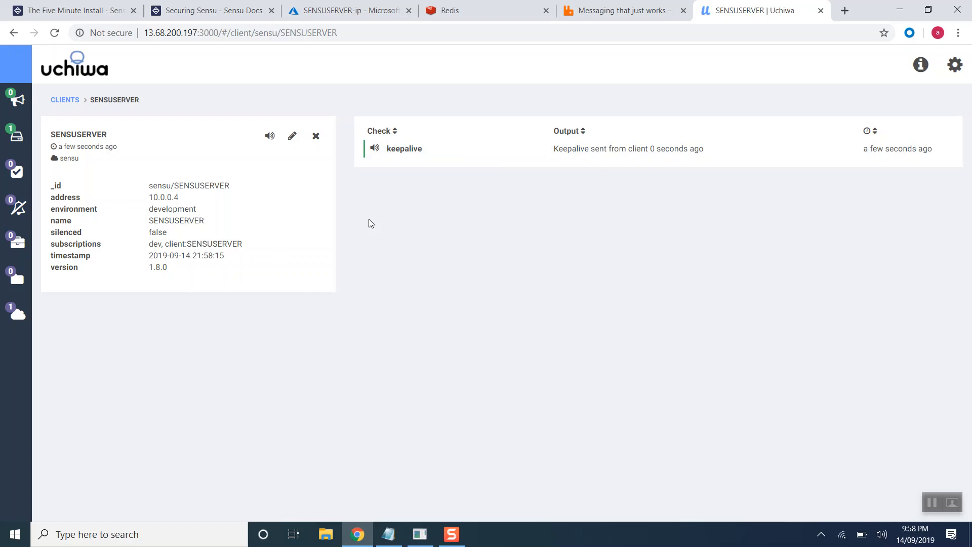
{"action": "mouse_move", "coordinate": [16, 101]}
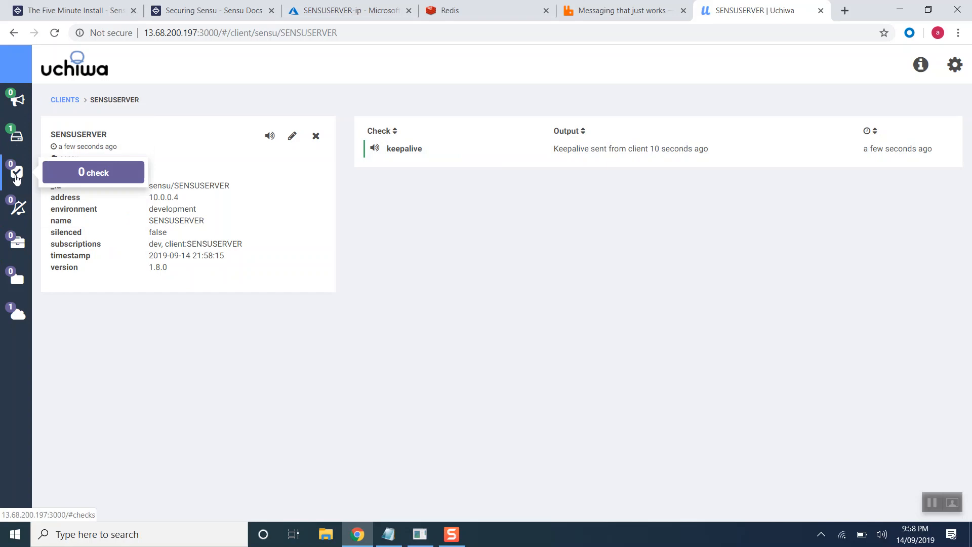
{"action": "mouse_move", "coordinate": [358, 392]}
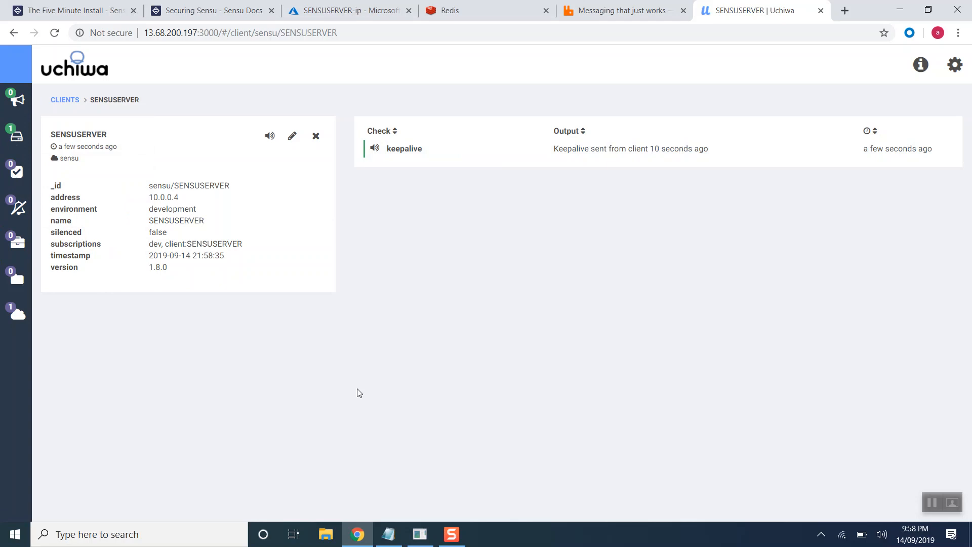
{"action": "mouse_move", "coordinate": [486, 427]}
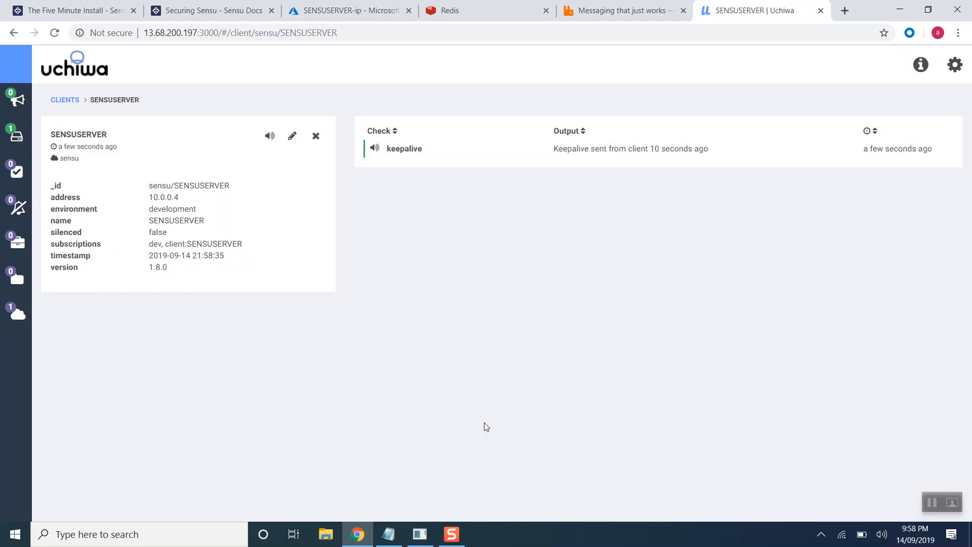